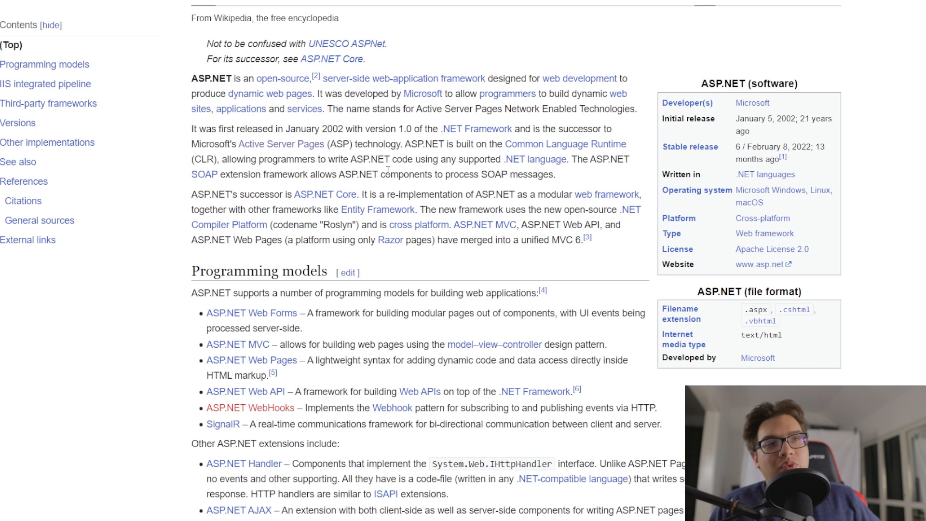
pyautogui.moveTo(871, 164)
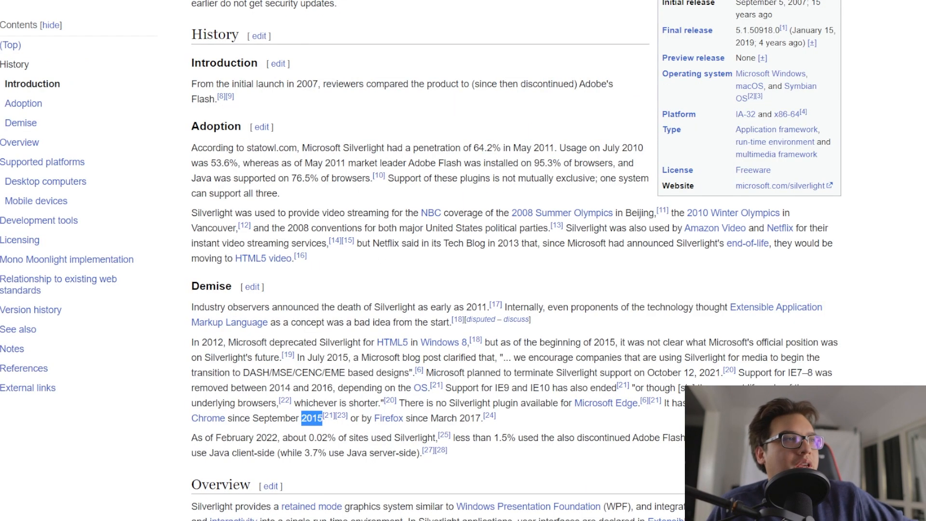
pyautogui.scroll(3)
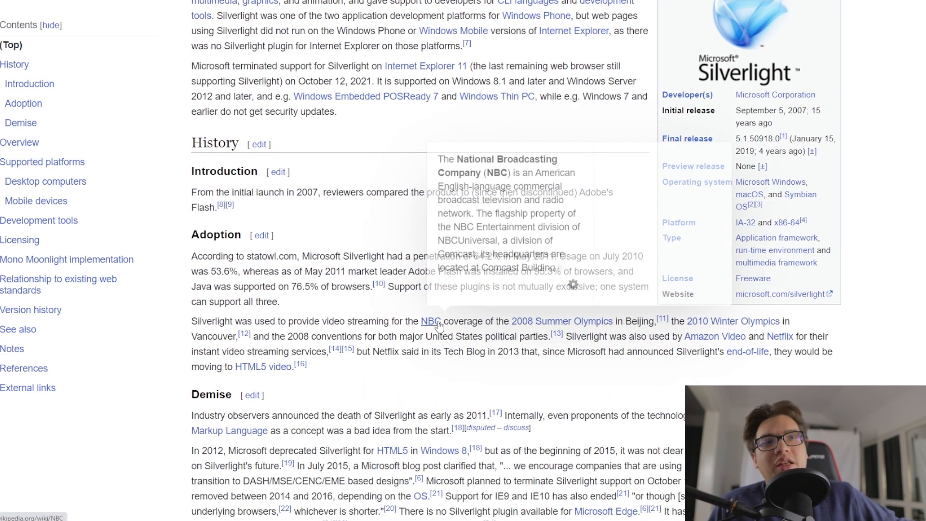
pyautogui.moveTo(369, 189)
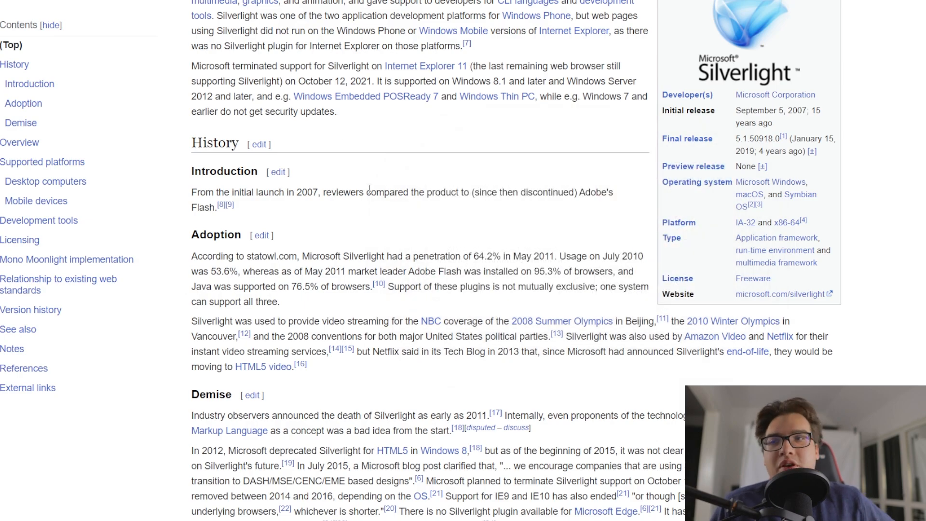
pyautogui.scroll(3)
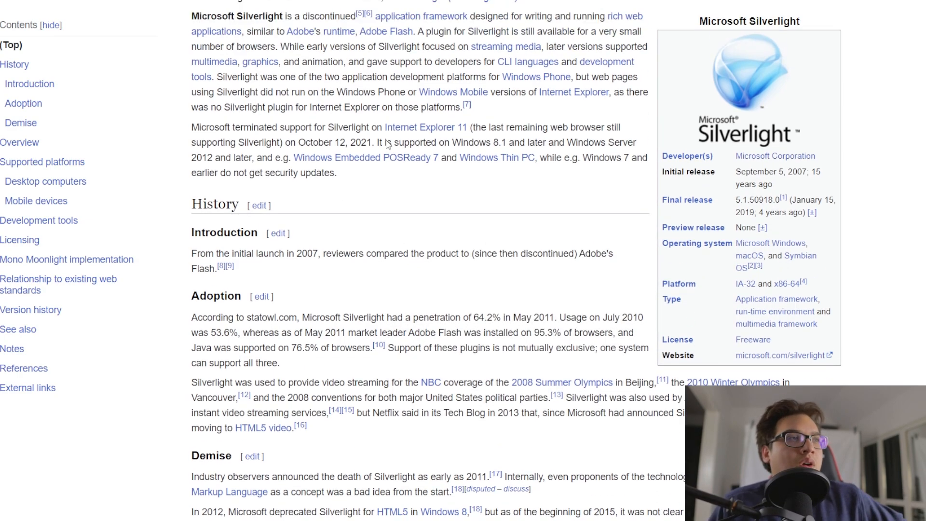
pyautogui.scroll(-3)
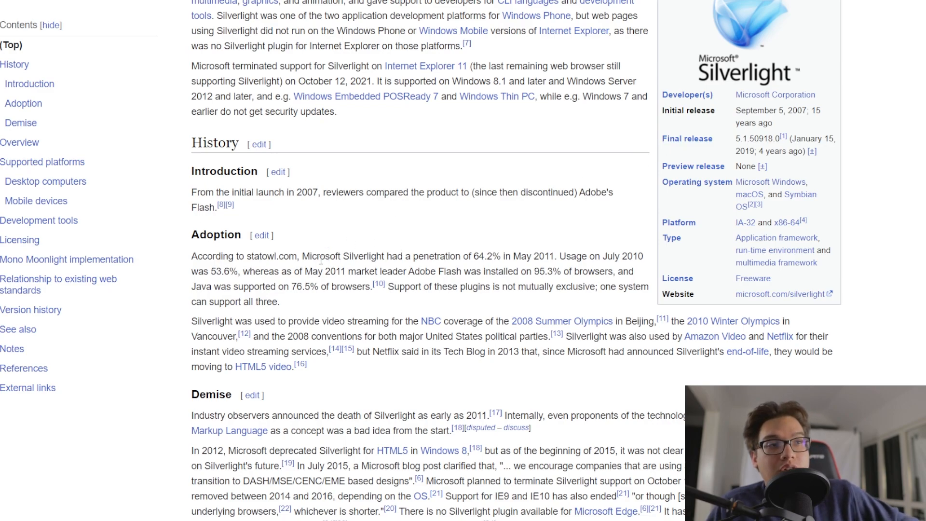
pyautogui.scroll(-3)
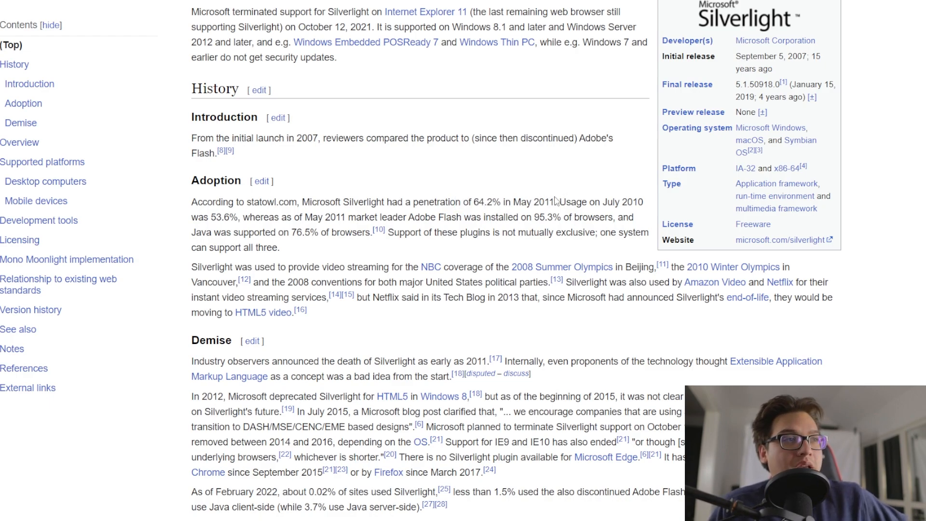
pyautogui.moveTo(521, 214)
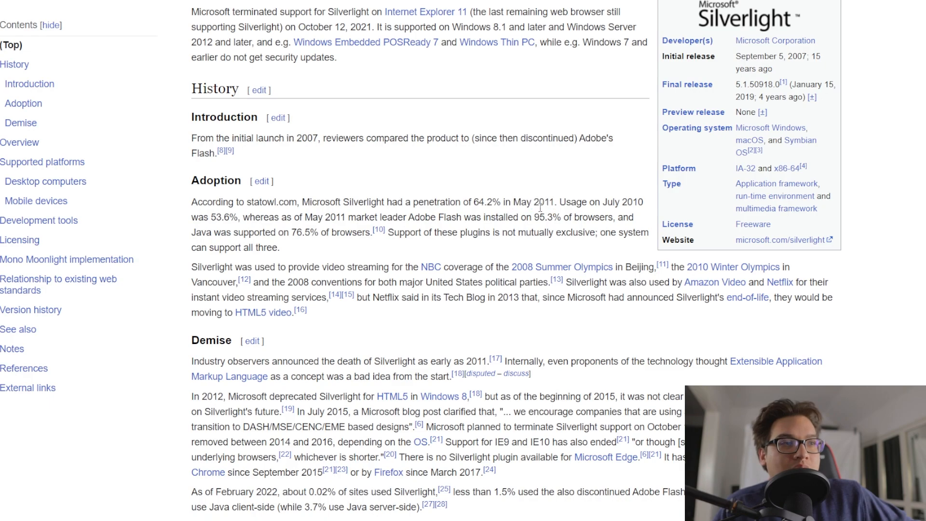
pyautogui.scroll(-3)
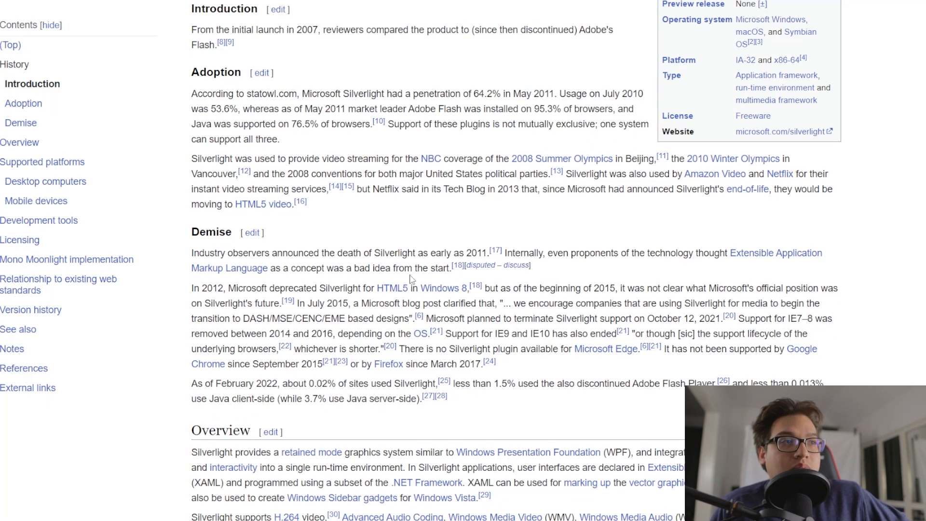
pyautogui.moveTo(483, 223)
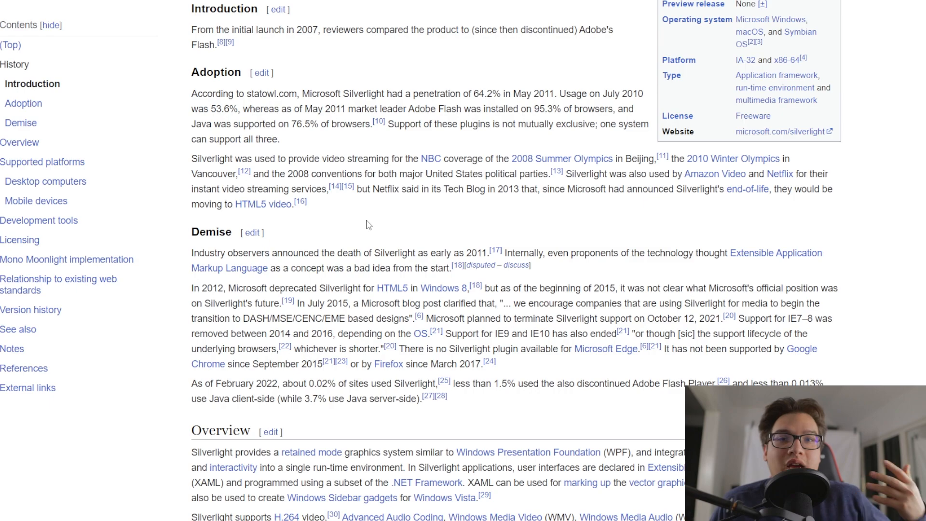
pyautogui.moveTo(479, 320)
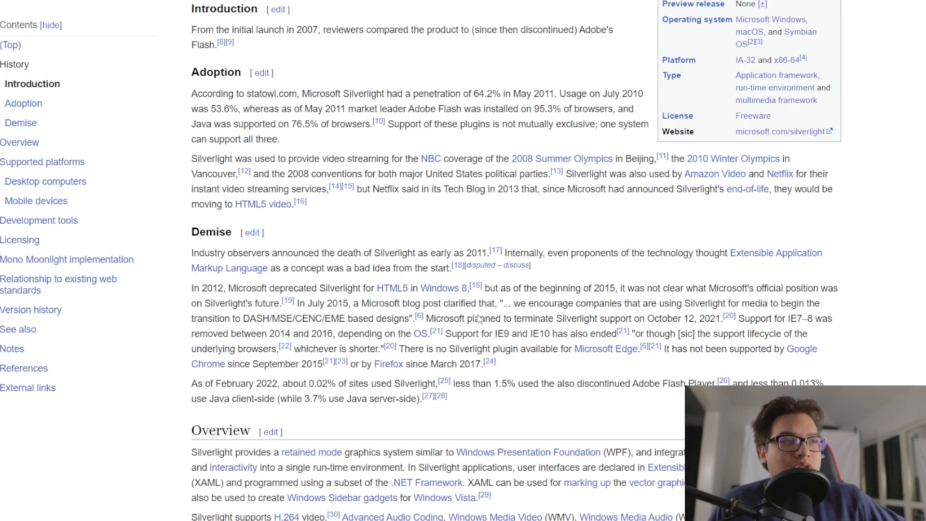
pyautogui.scroll(3)
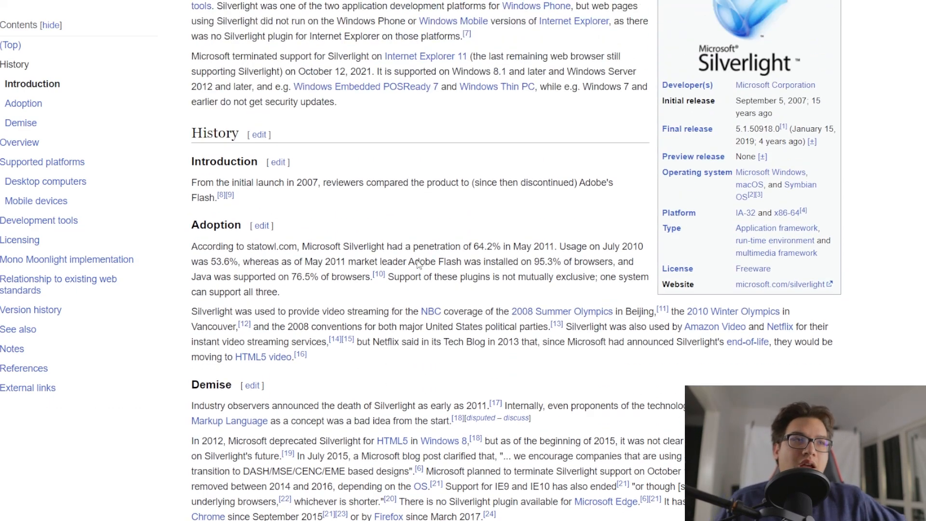
pyautogui.scroll(-3)
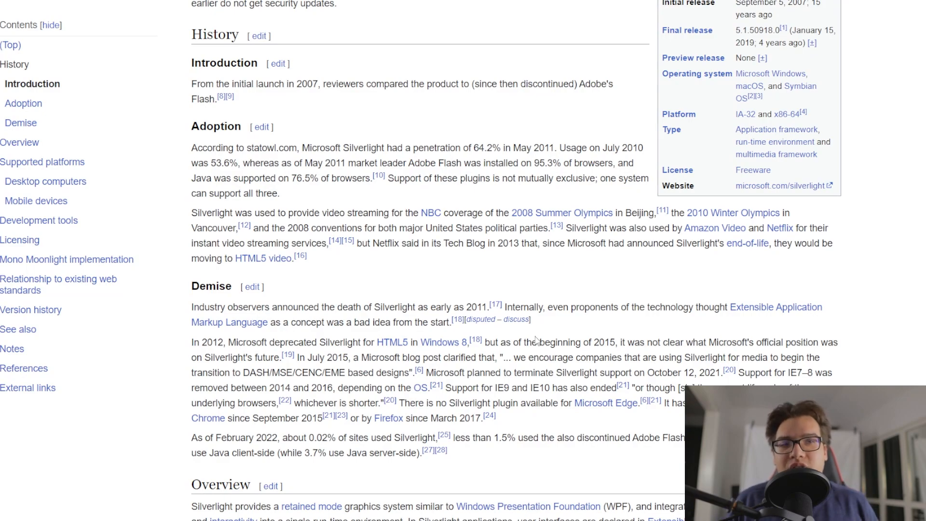
pyautogui.scroll(3)
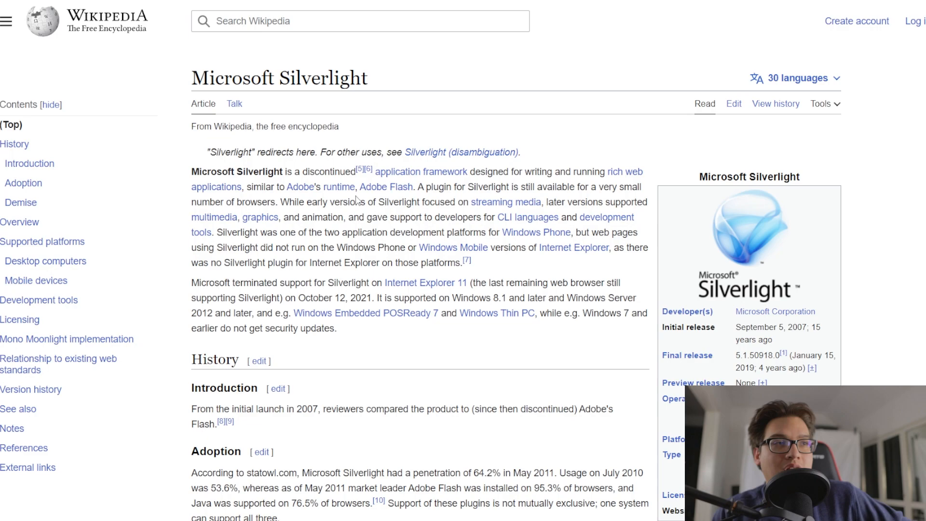
# Scroll through the Silverlight article and back toward its top before returning to ASP.NET
pyautogui.scroll(-3)
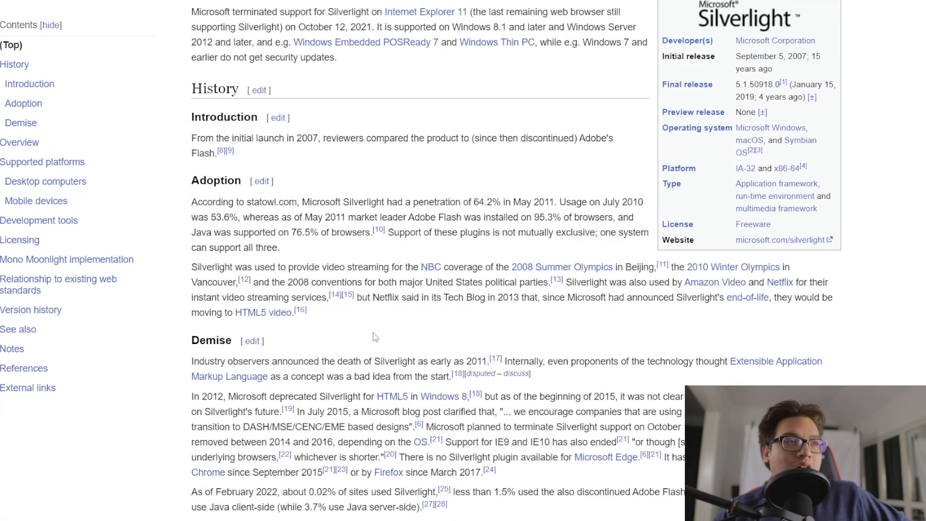
pyautogui.scroll(-3)
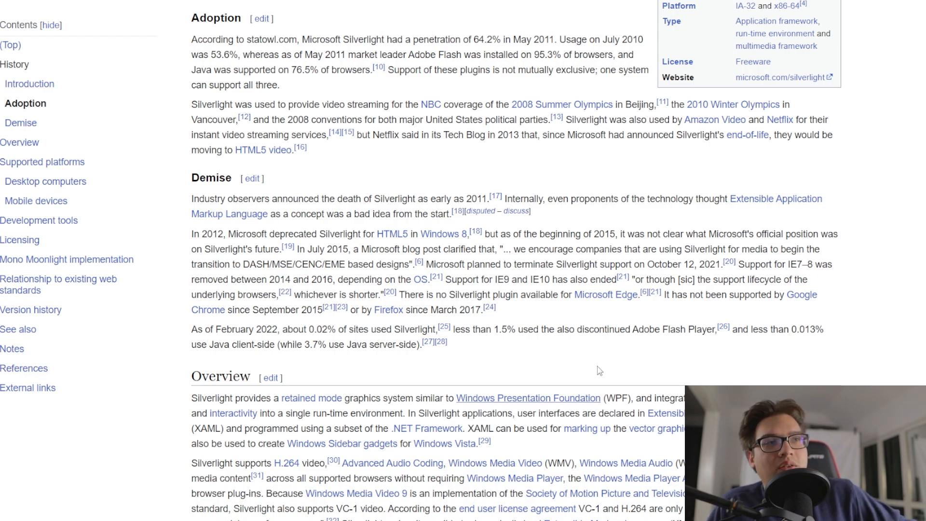
pyautogui.moveTo(492, 377)
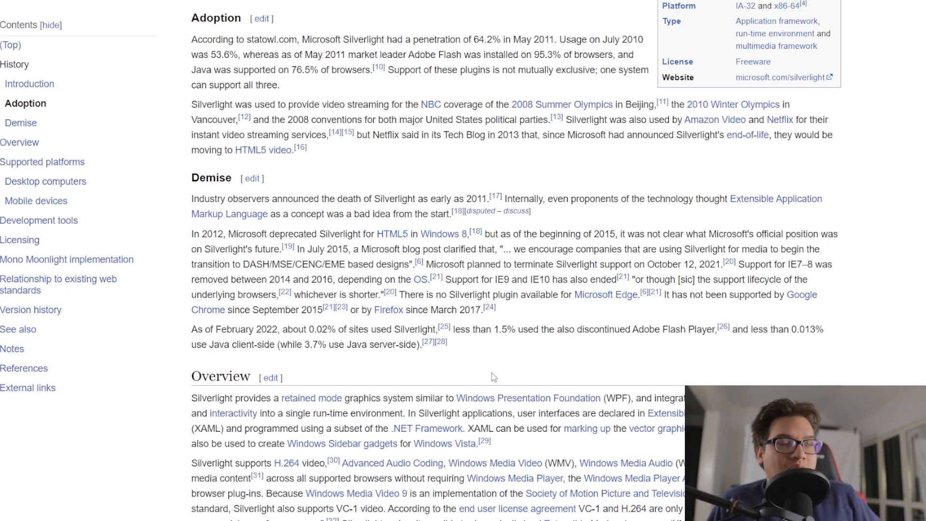
pyautogui.scroll(3)
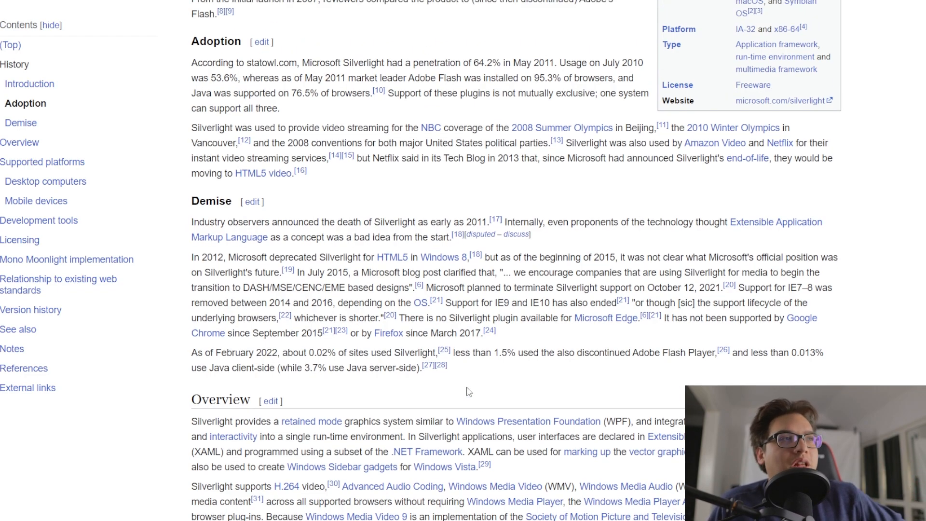
pyautogui.scroll(3)
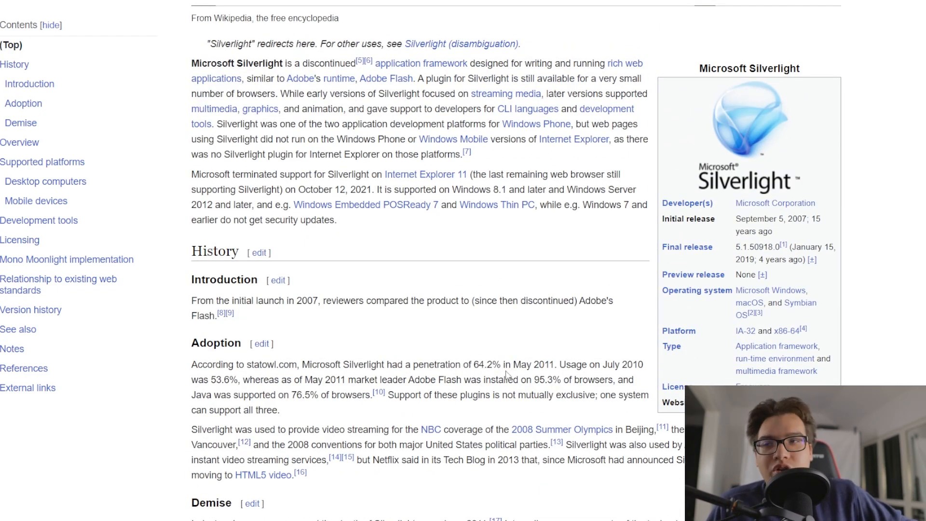
pyautogui.scroll(-3)
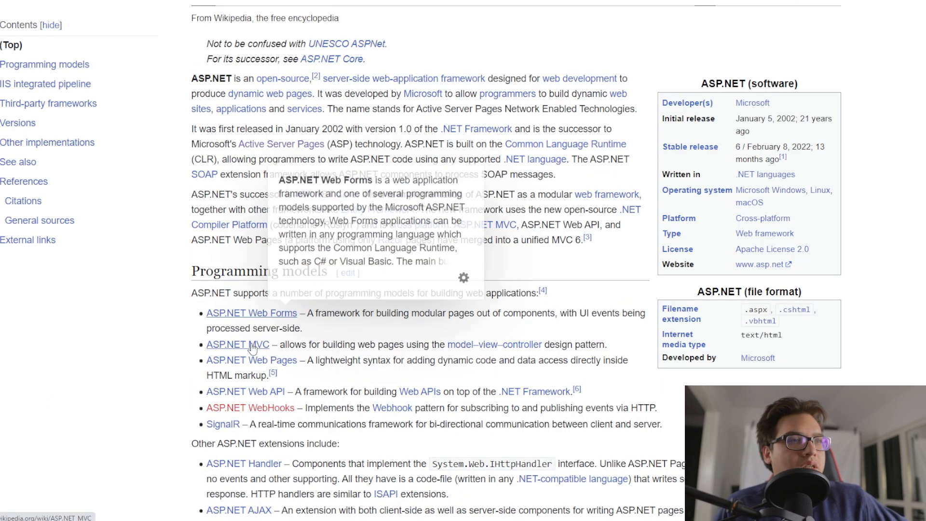
# Follow the ASP.NET Web Forms link in the Programming models list
pyautogui.click(251, 313)
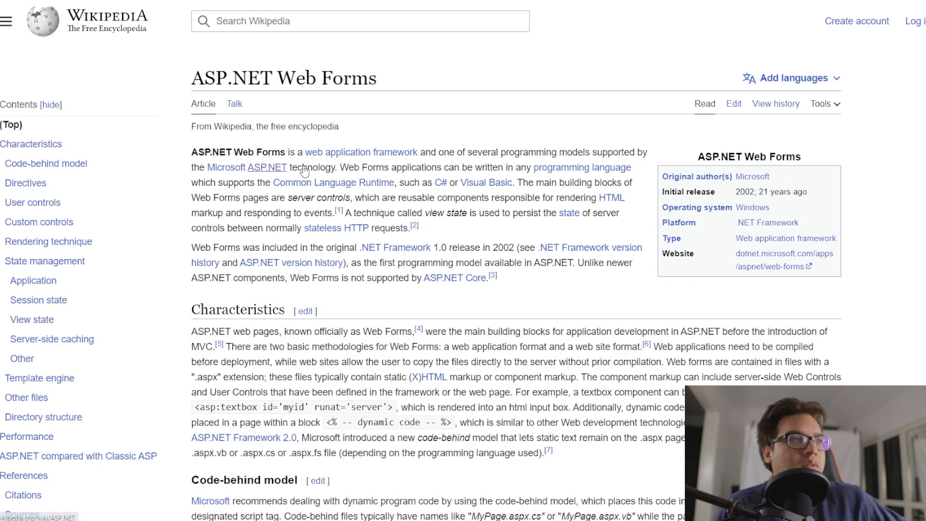
pyautogui.moveTo(303, 172)
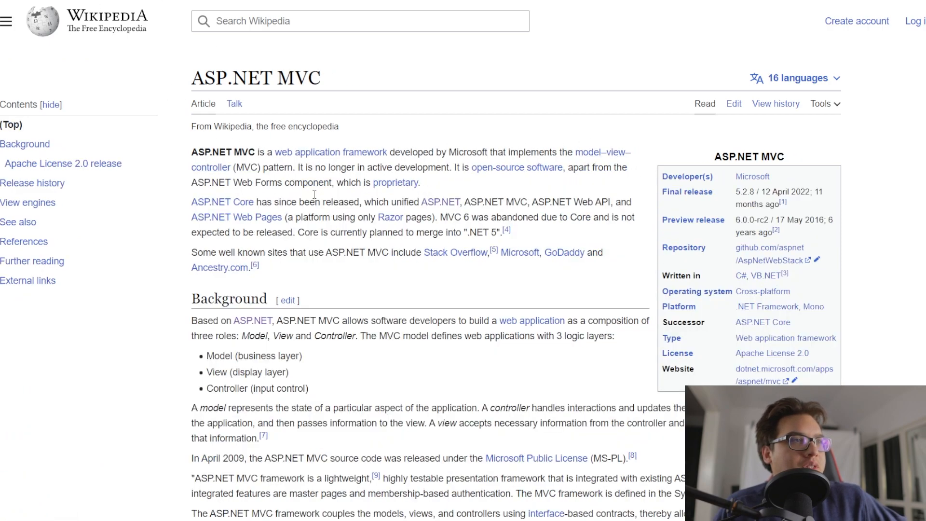
pyautogui.moveTo(363, 272)
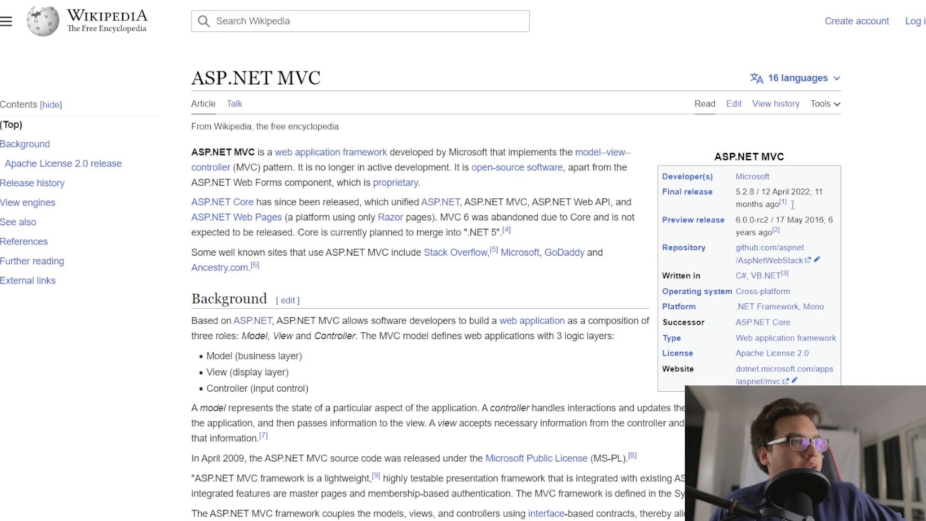
pyautogui.moveTo(748, 231)
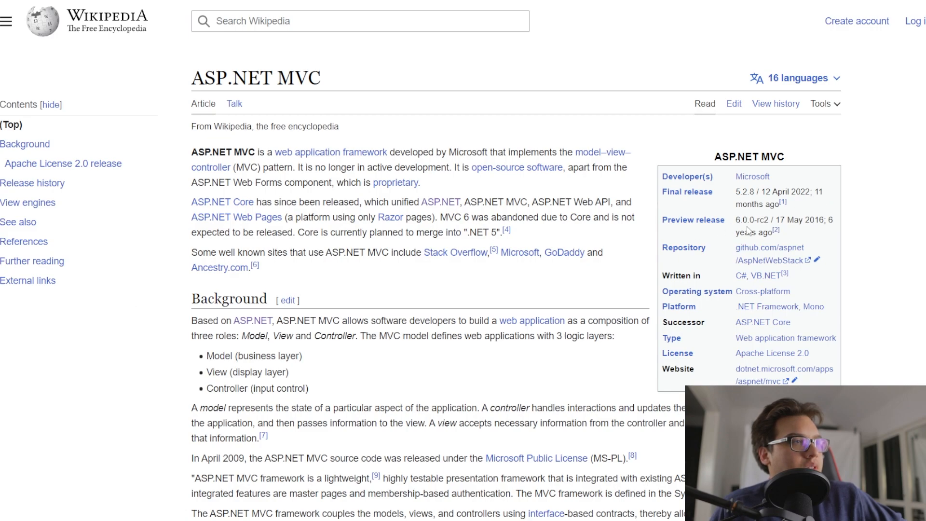
# Highlight 2016 in the Preview release row of the ASP.NET MVC infobox
pyautogui.doubleClick(815, 219)
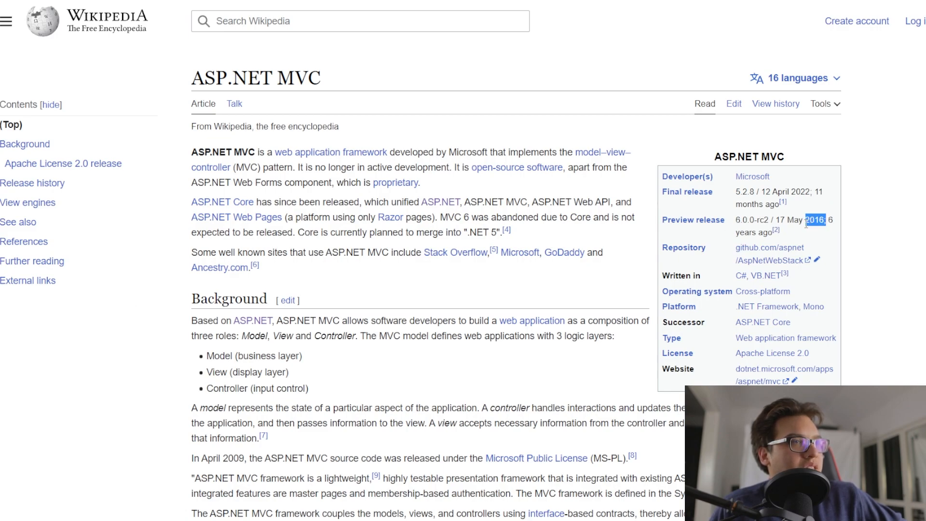
pyautogui.scroll(-3)
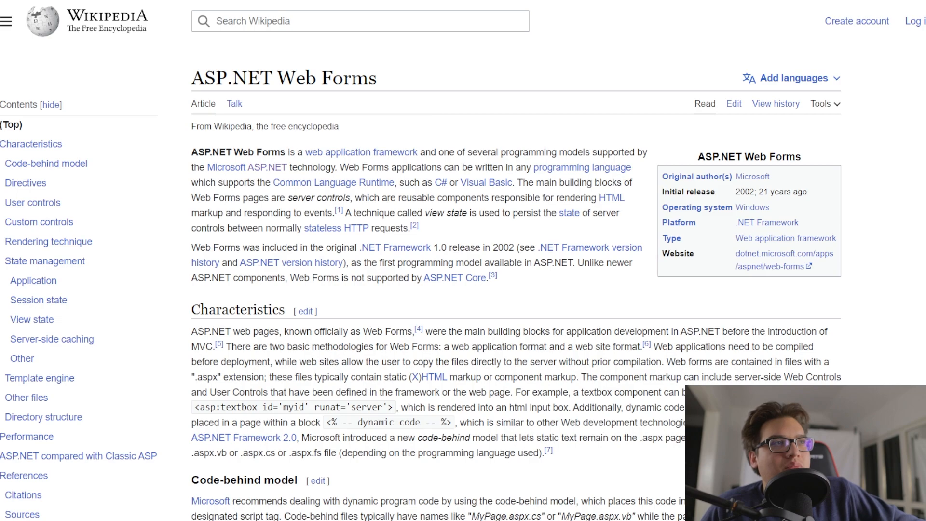
pyautogui.moveTo(562, 141)
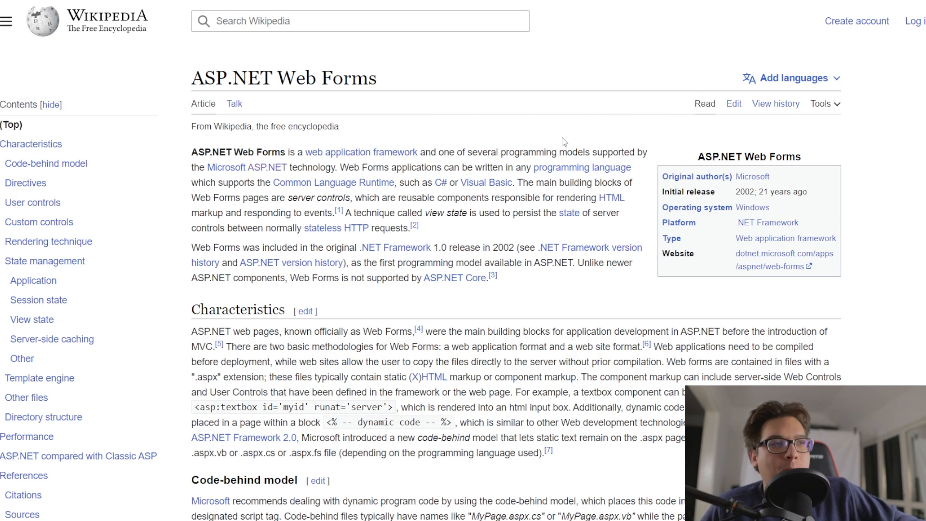
pyautogui.moveTo(556, 104)
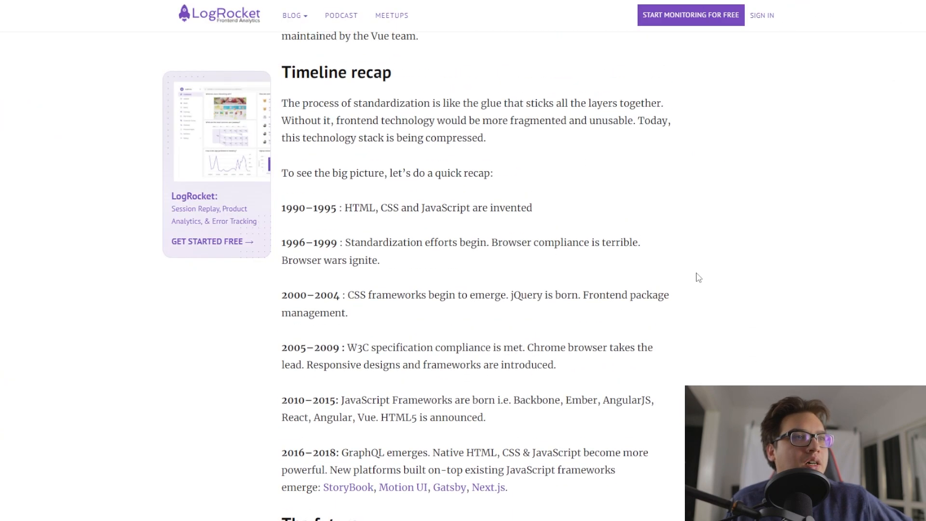
# Pick out the 2000–2004 entry and the word jQuery in the timeline recap, clearing each highlight
pyautogui.scroll(-3)
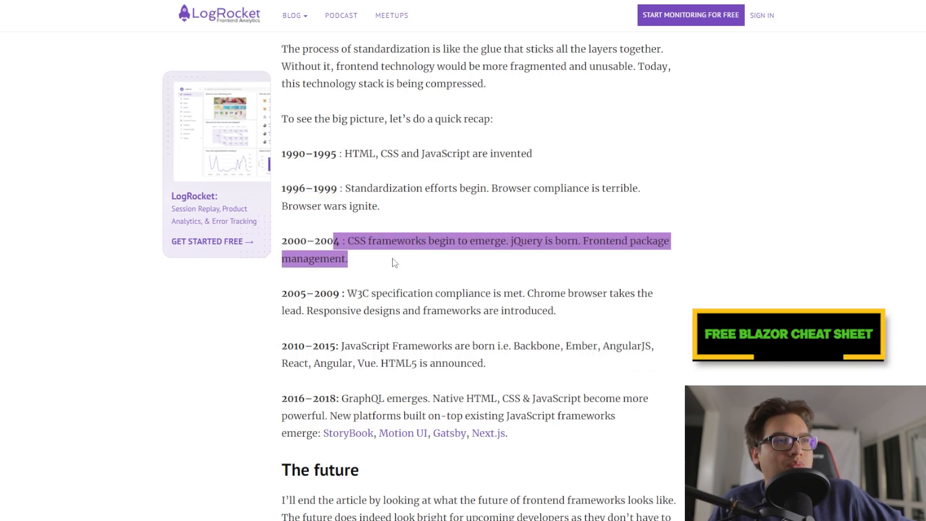
pyautogui.click(384, 260)
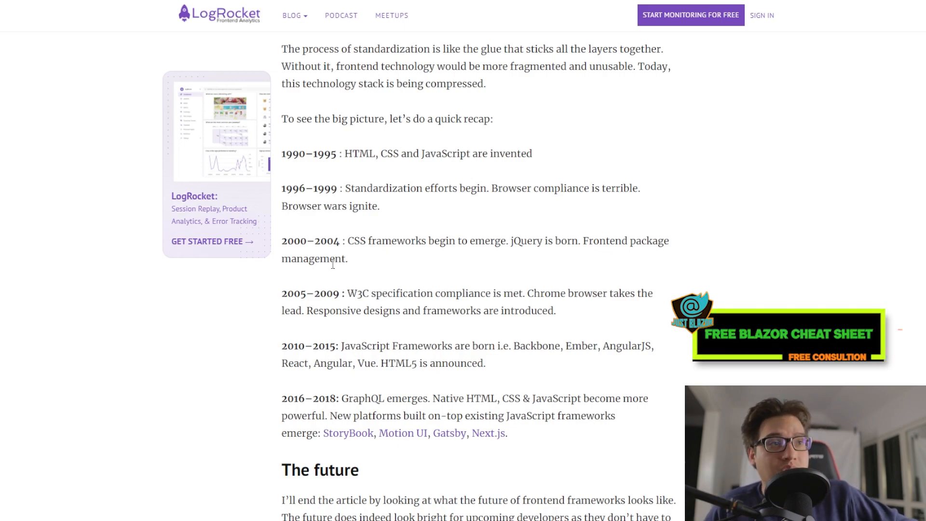
pyautogui.moveTo(348, 265)
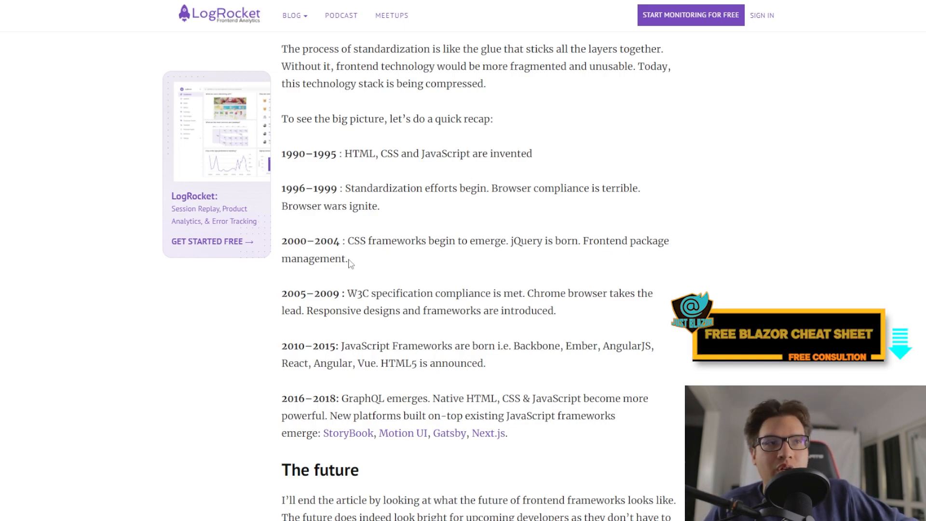
pyautogui.doubleClick(525, 240)
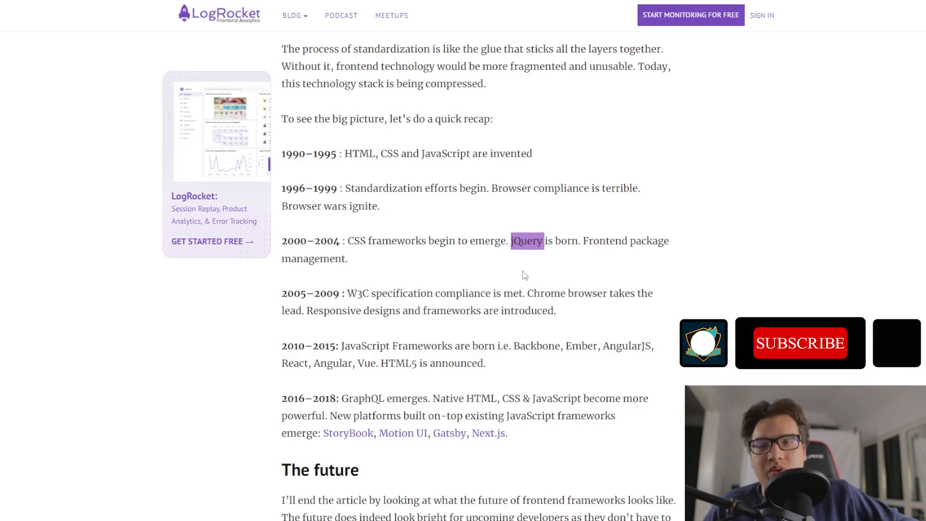
pyautogui.click(799, 343)
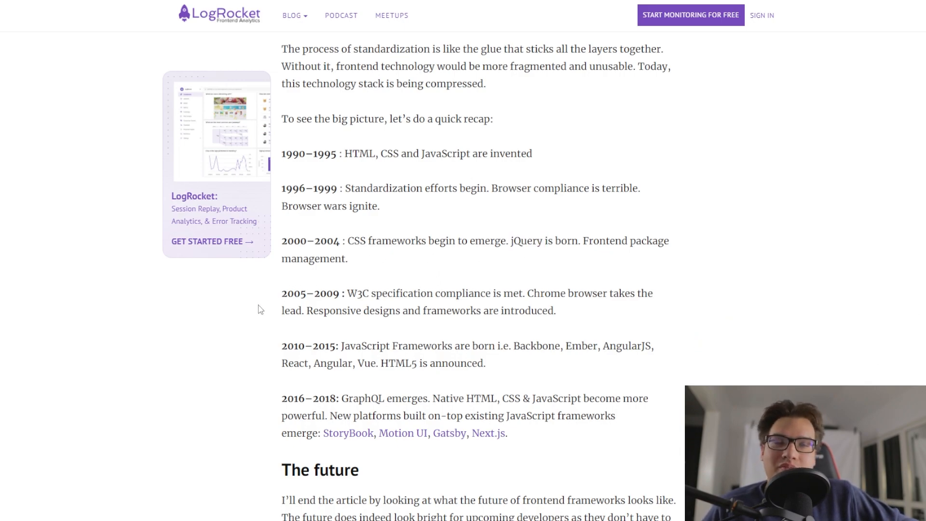
# Mark the 2005–2009 and 2010–2015 timeline entries, clearing each highlight afterwards
pyautogui.doubleClick(367, 294)
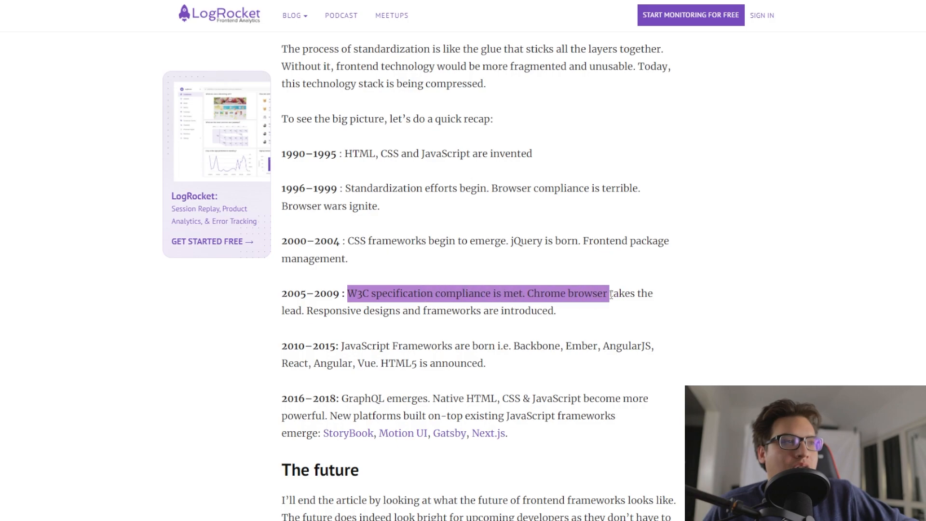
pyautogui.click(423, 310)
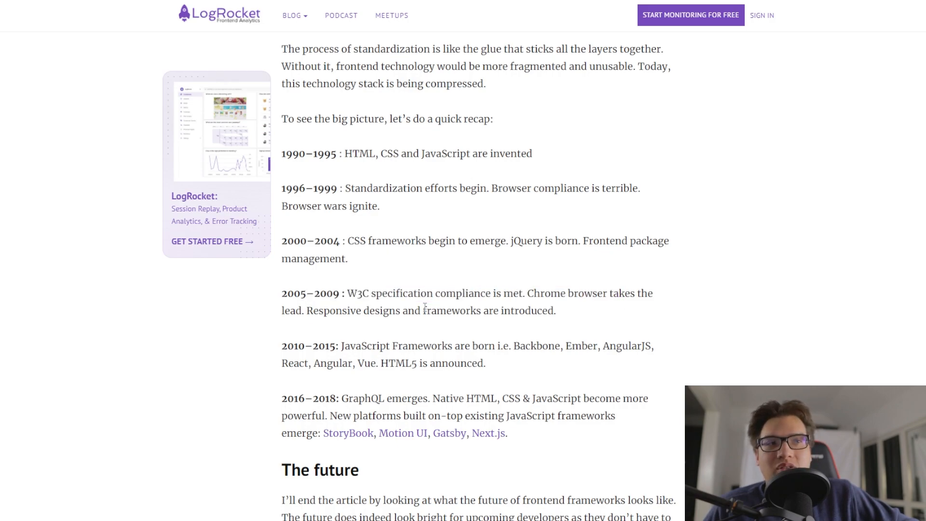
pyautogui.moveTo(406, 310)
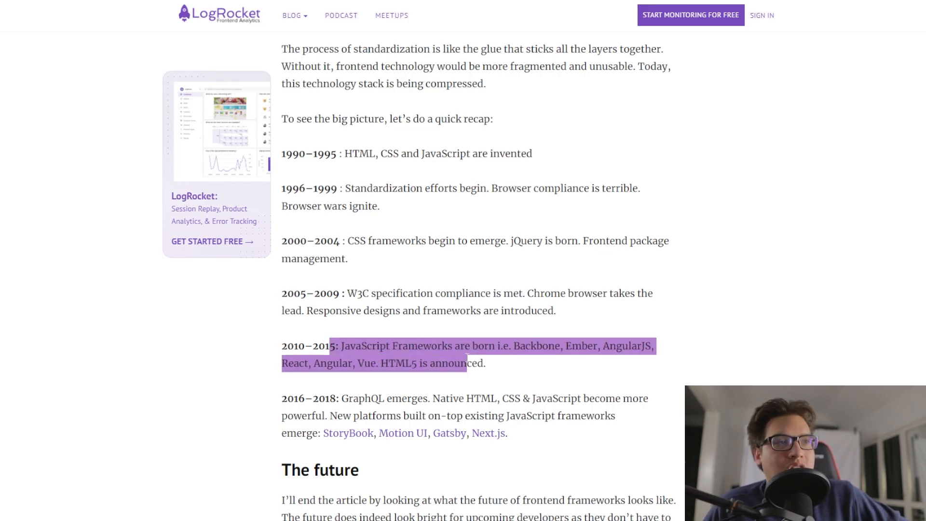
pyautogui.click(507, 367)
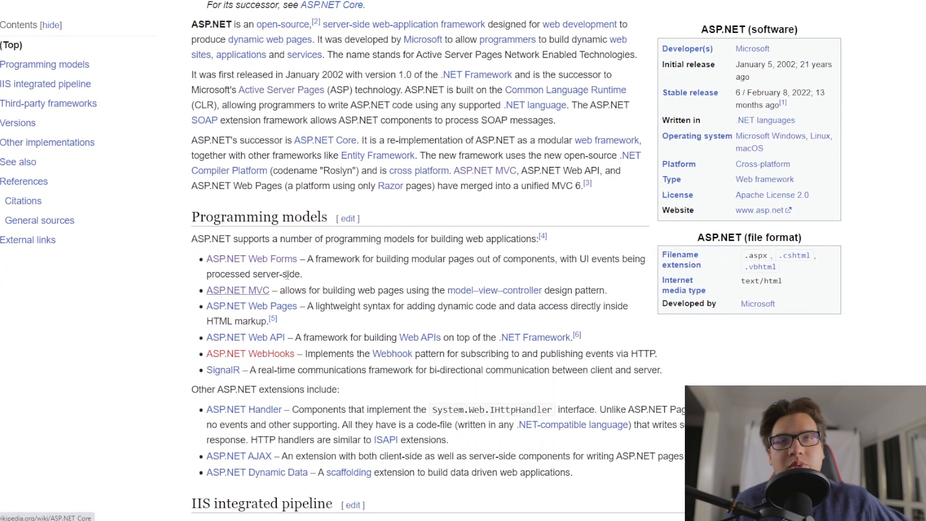
# Follow the ASP.NET MVC link in the Programming models list
pyautogui.click(250, 258)
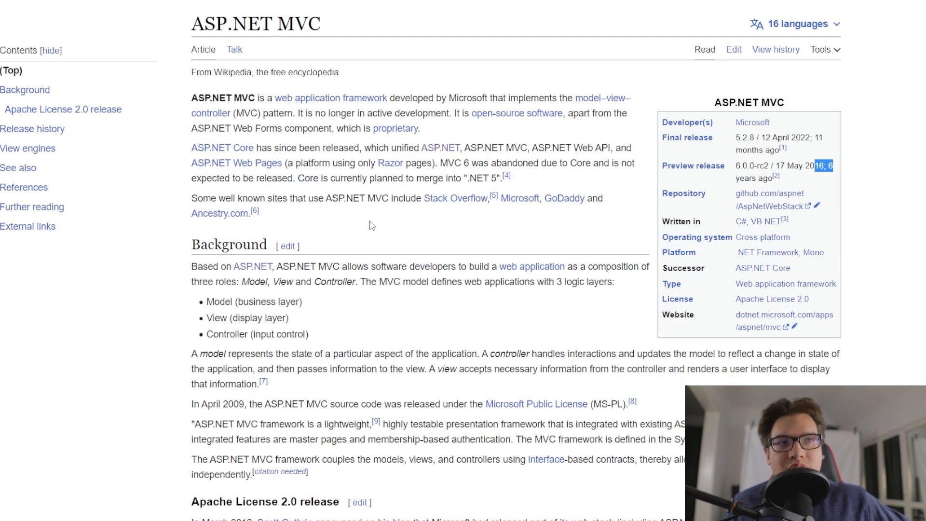
pyautogui.moveTo(339, 232)
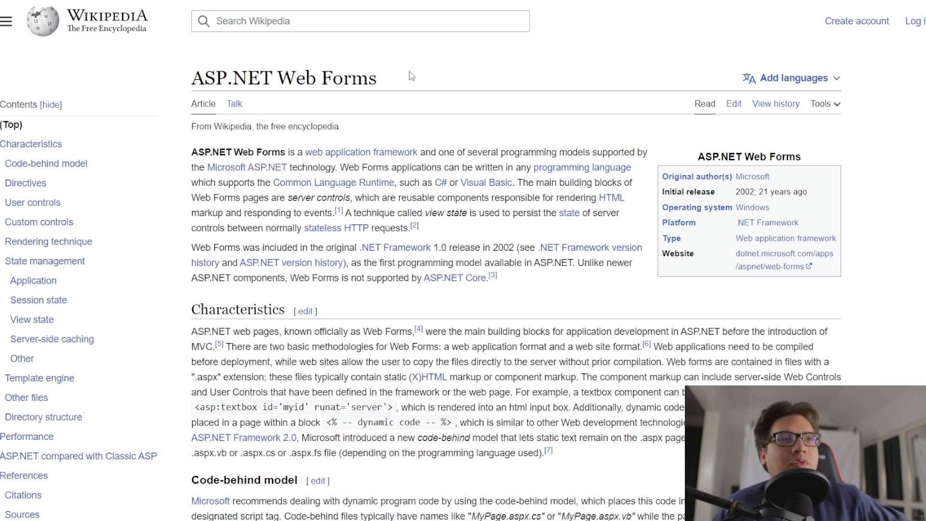
pyautogui.moveTo(462, 89)
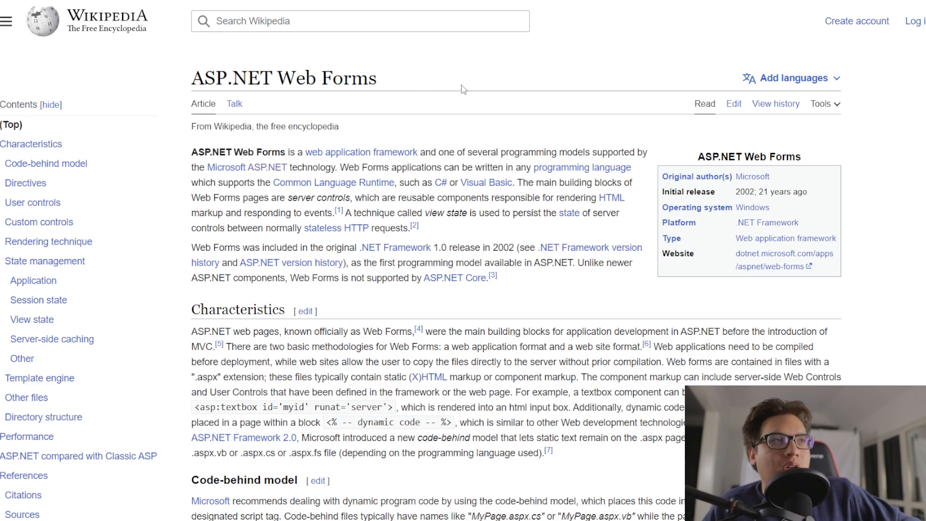
pyautogui.moveTo(489, 79)
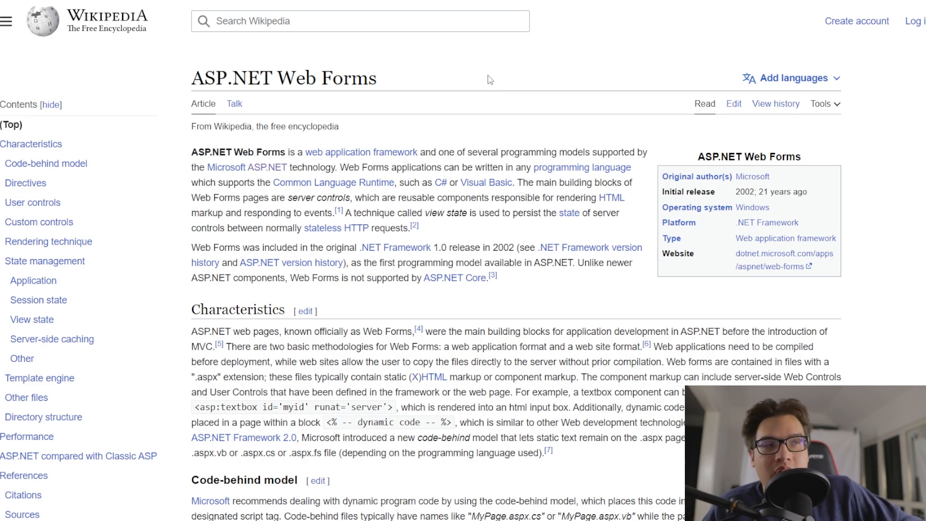
pyautogui.moveTo(467, 86)
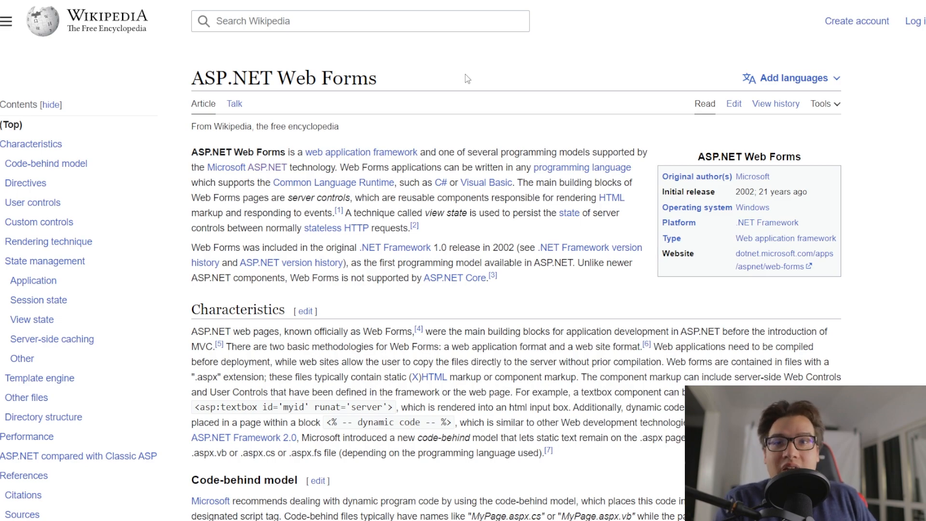
pyautogui.moveTo(496, 77)
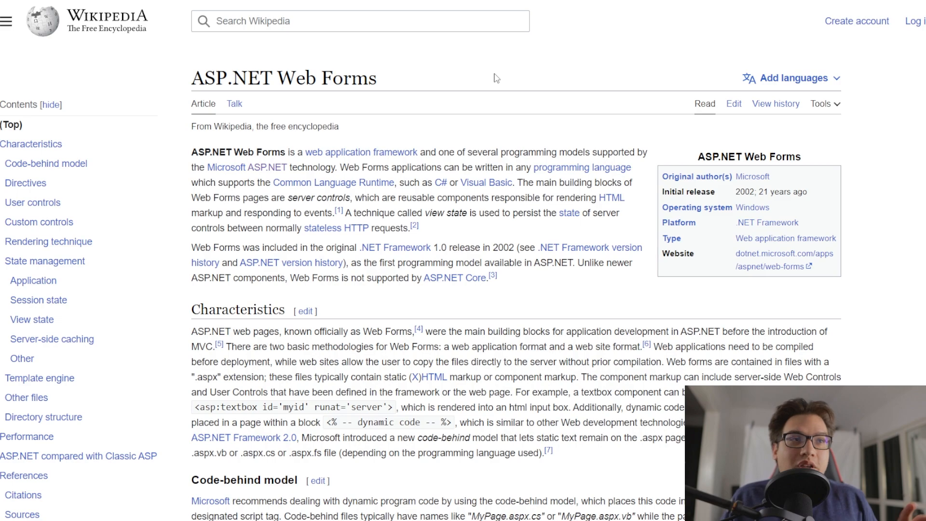
pyautogui.moveTo(385, 88)
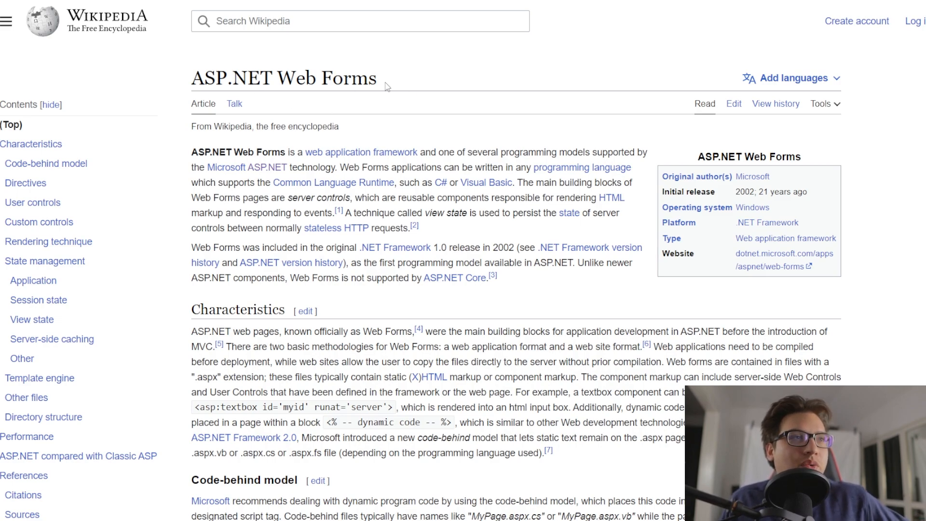
# Start a Wikipedia search for Angular from the Search Wikipedia box
pyautogui.doubleClick(323, 77)
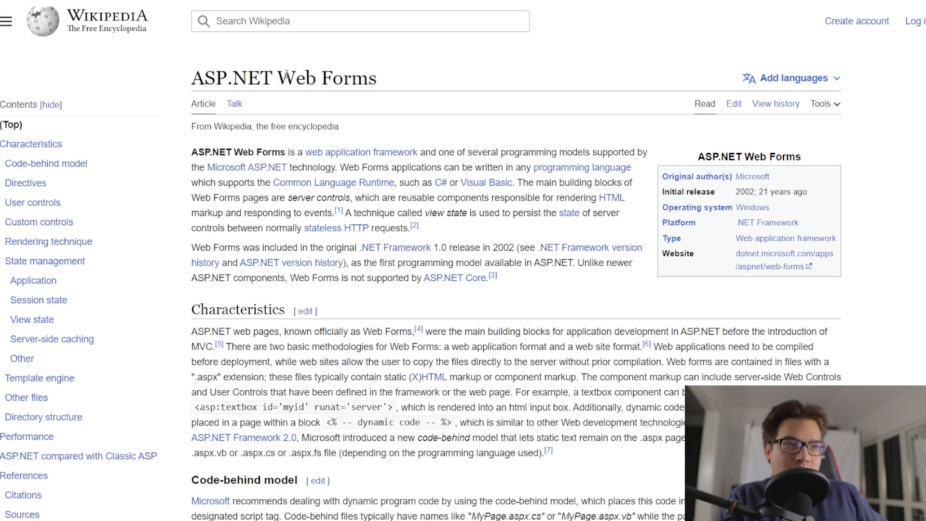
pyautogui.doubleClick(319, 77)
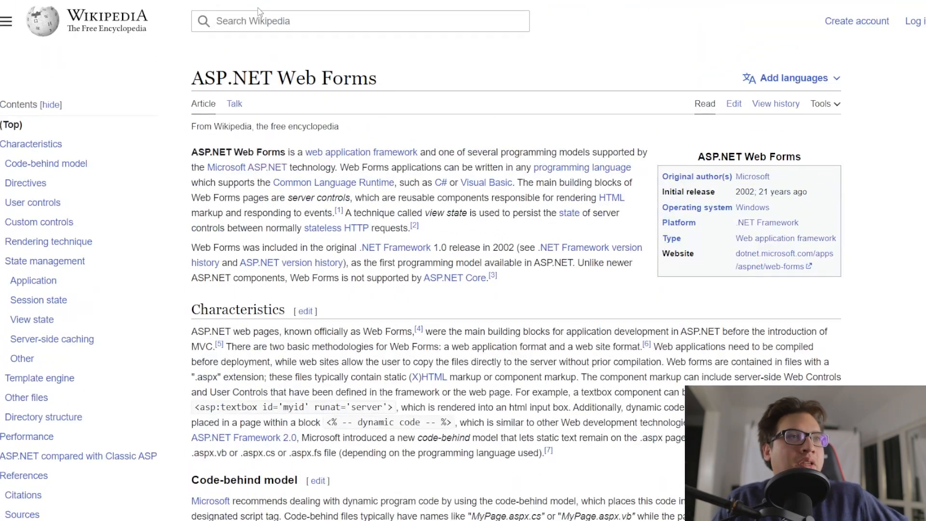
pyautogui.doubleClick(335, 77)
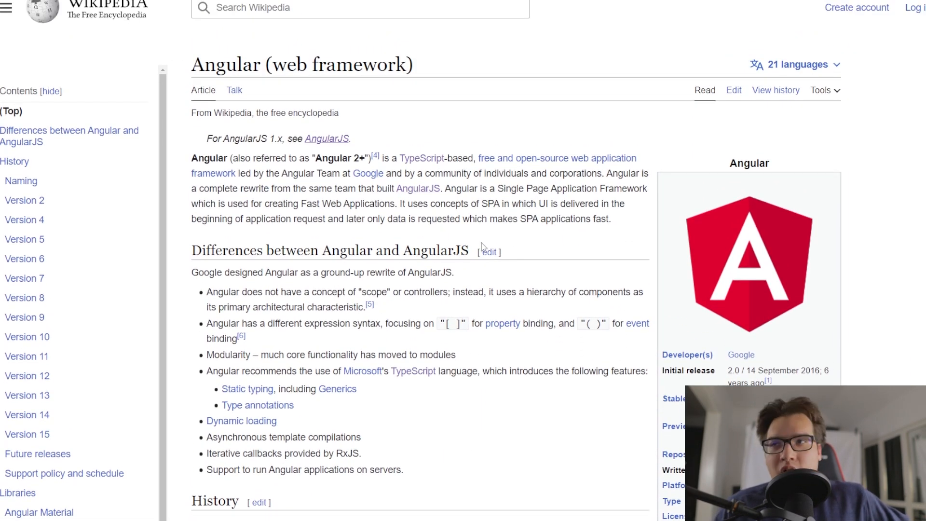
# Point out 2016 in Angular's Initial release row, then clear the highlight
pyautogui.scroll(-3)
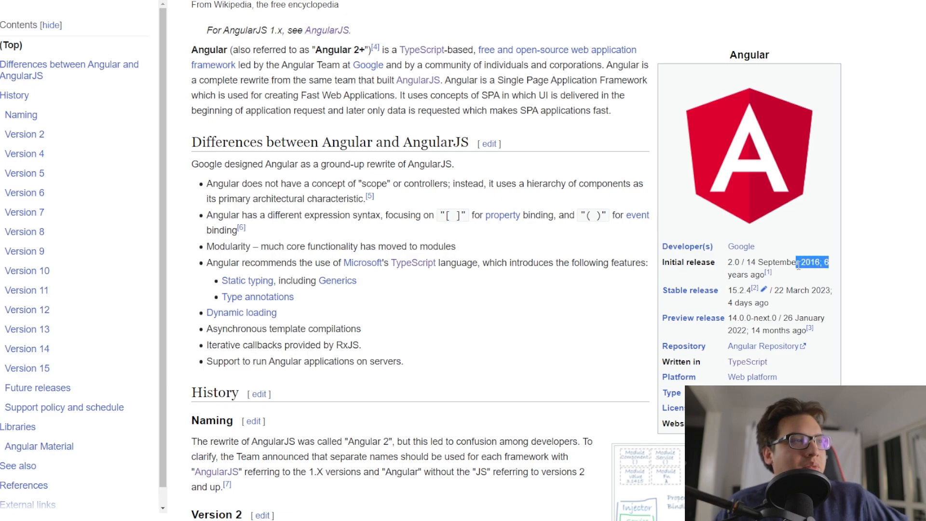
pyautogui.click(334, 29)
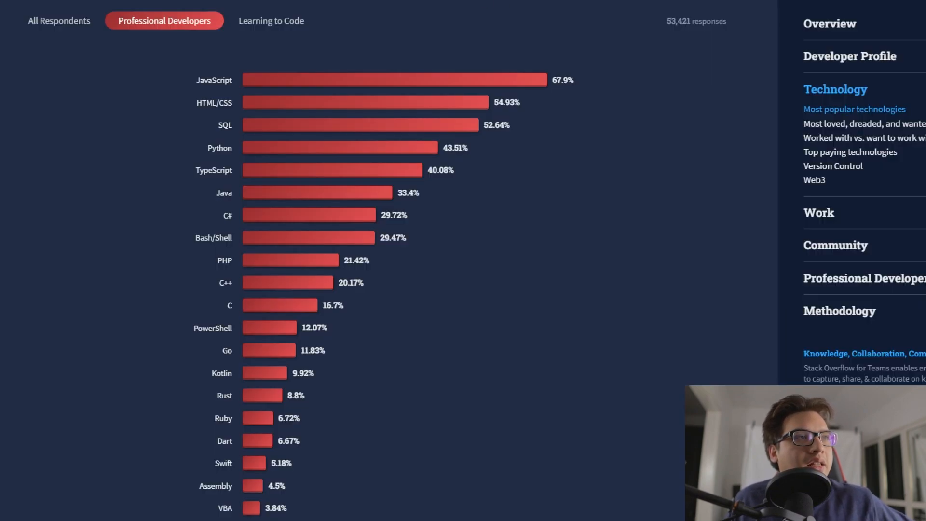
pyautogui.moveTo(495, 253)
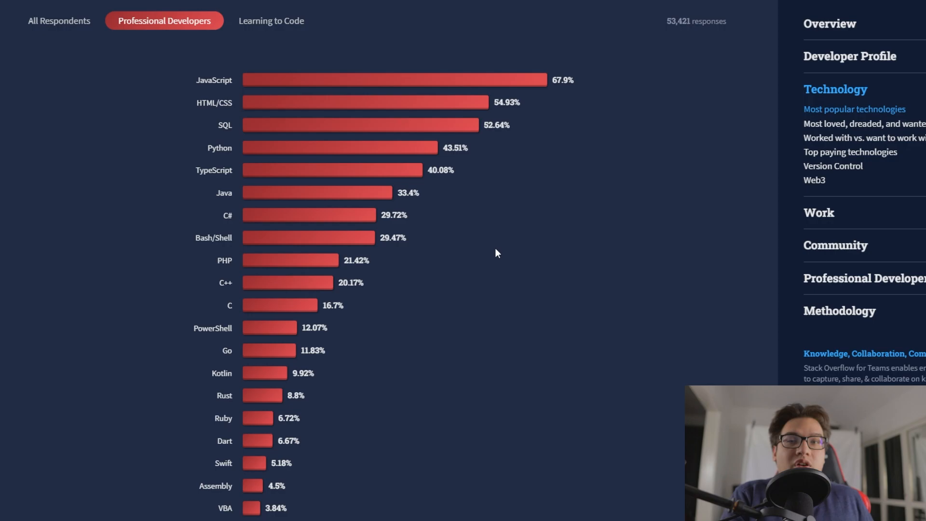
# Scroll the survey page around the Programming, scripting, and markup languages chart
pyautogui.scroll(3)
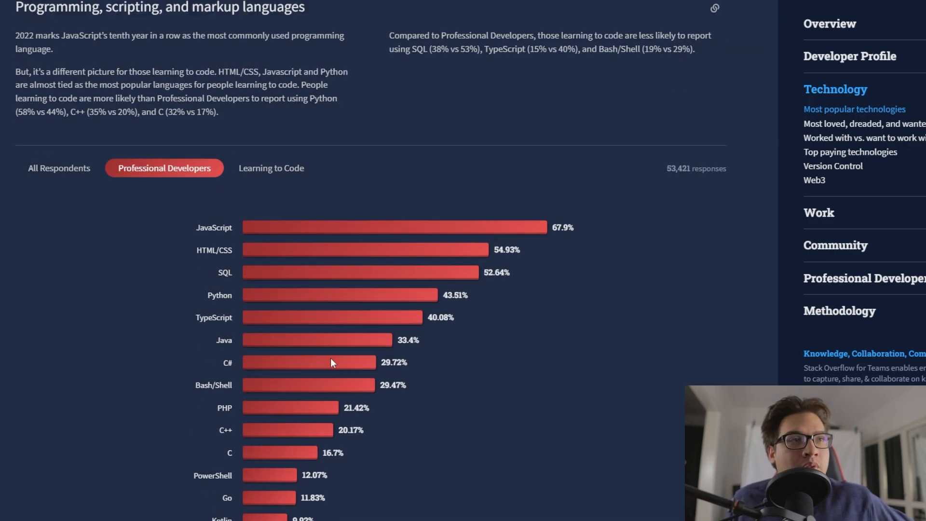
pyautogui.scroll(-3)
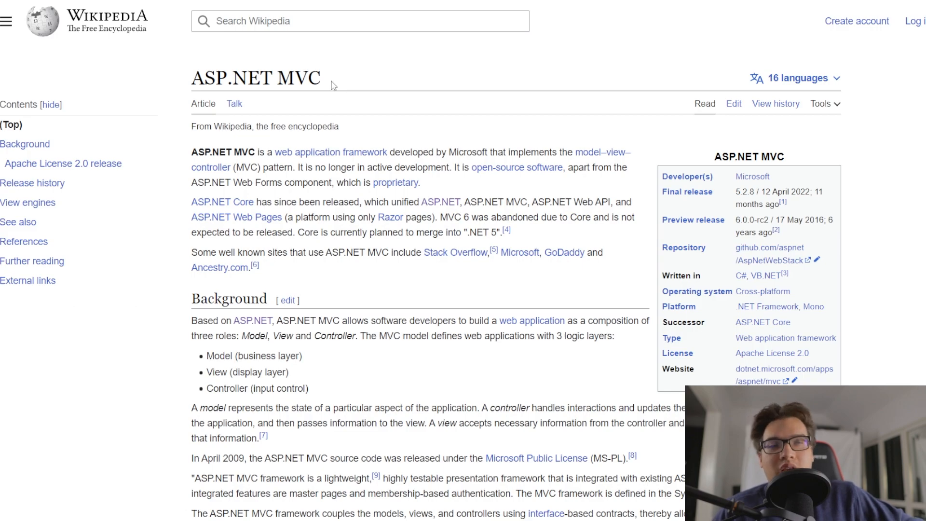
# Briefly highlight the ASP.NET MVC article title and clear it
pyautogui.doubleClick(259, 77)
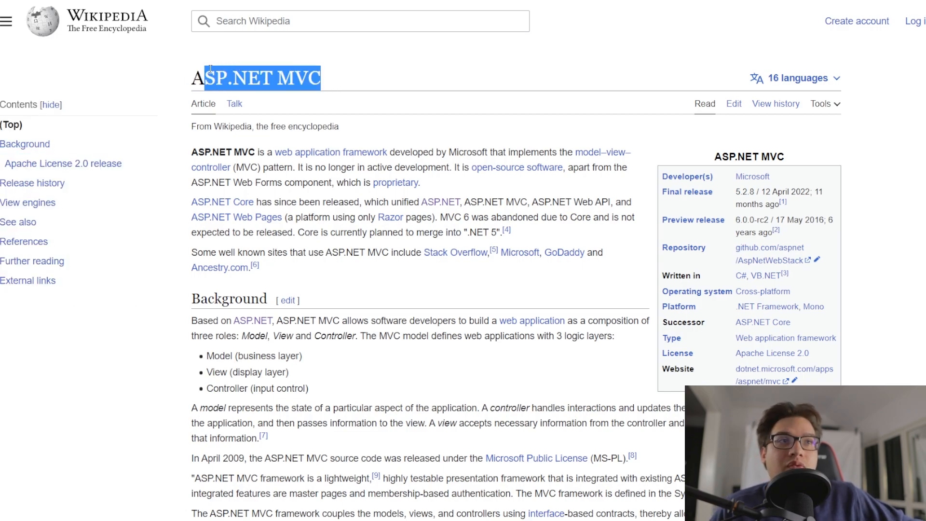
pyautogui.click(382, 82)
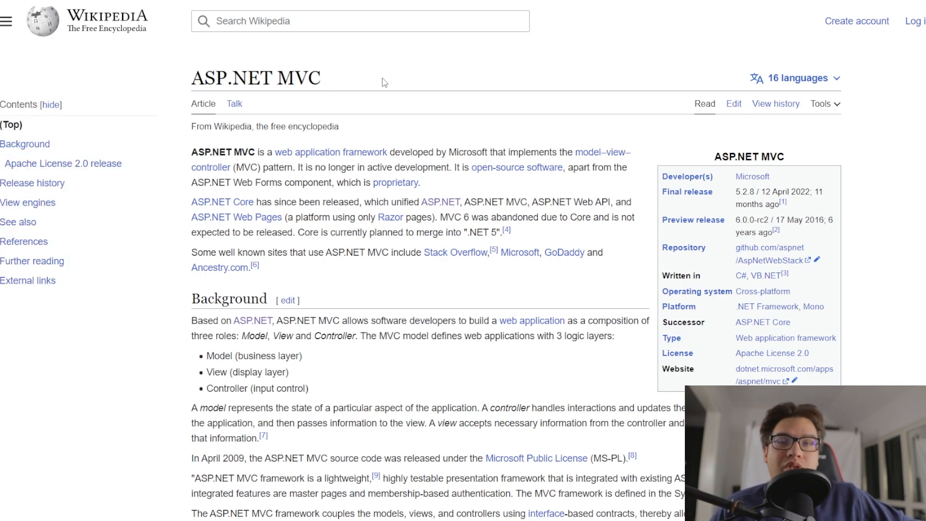
pyautogui.moveTo(323, 64)
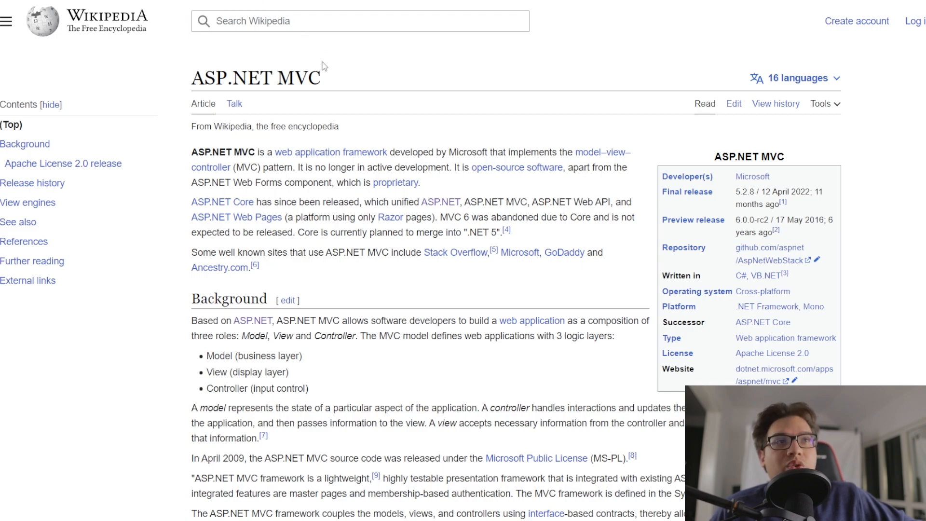
pyautogui.moveTo(168, 102)
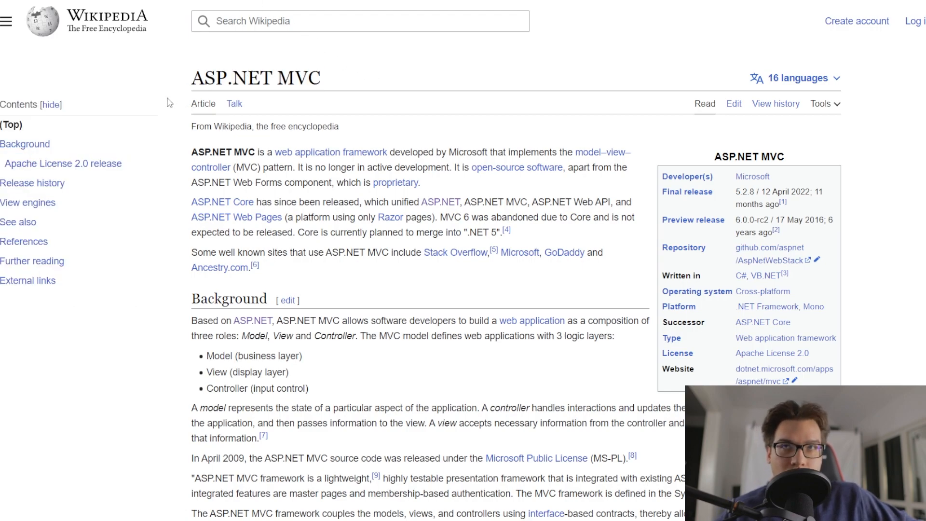
pyautogui.moveTo(312, 72)
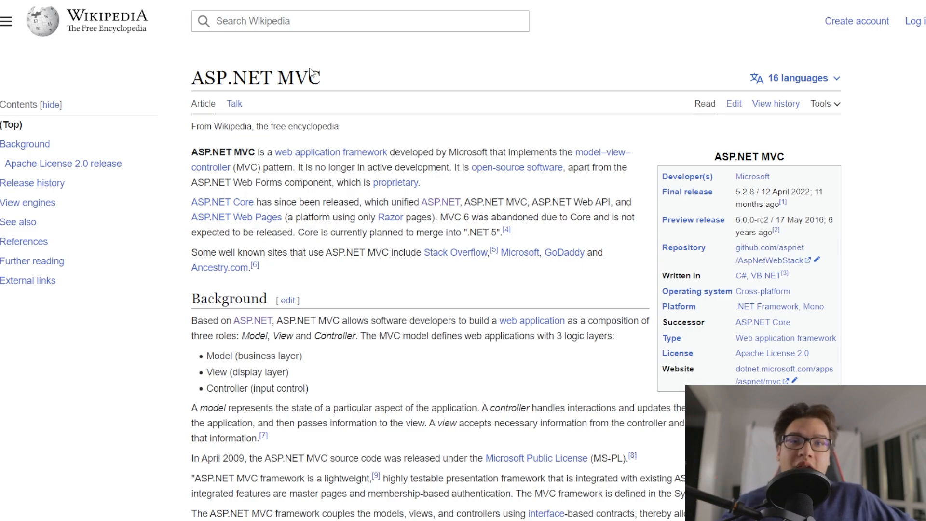
pyautogui.moveTo(340, 12)
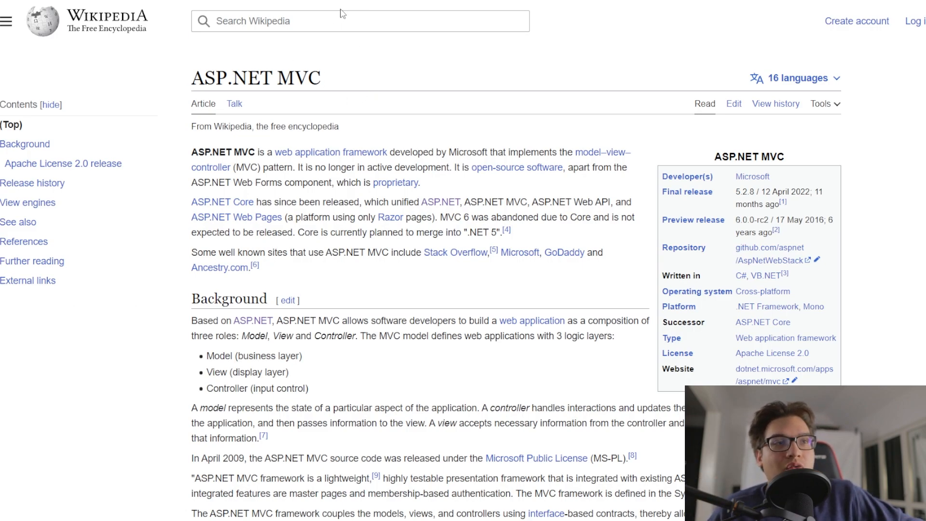
pyautogui.moveTo(464, 48)
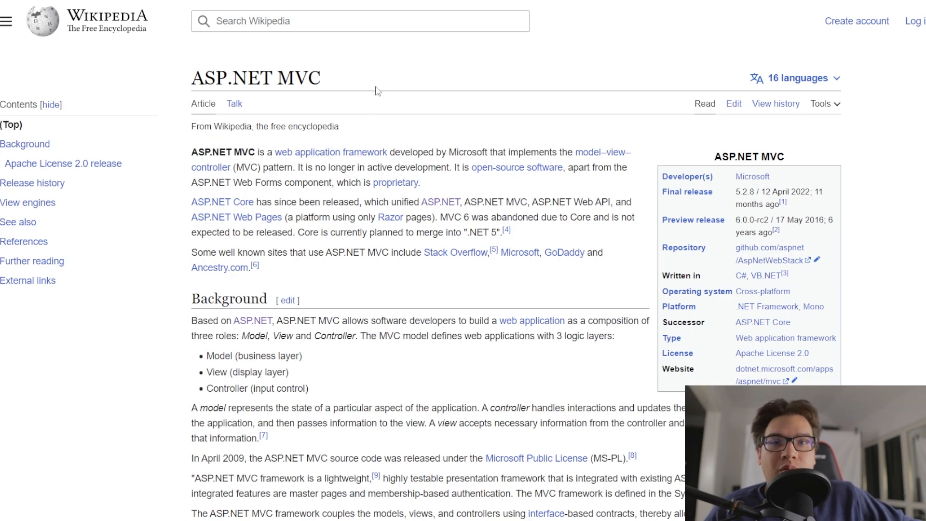
pyautogui.moveTo(377, 80)
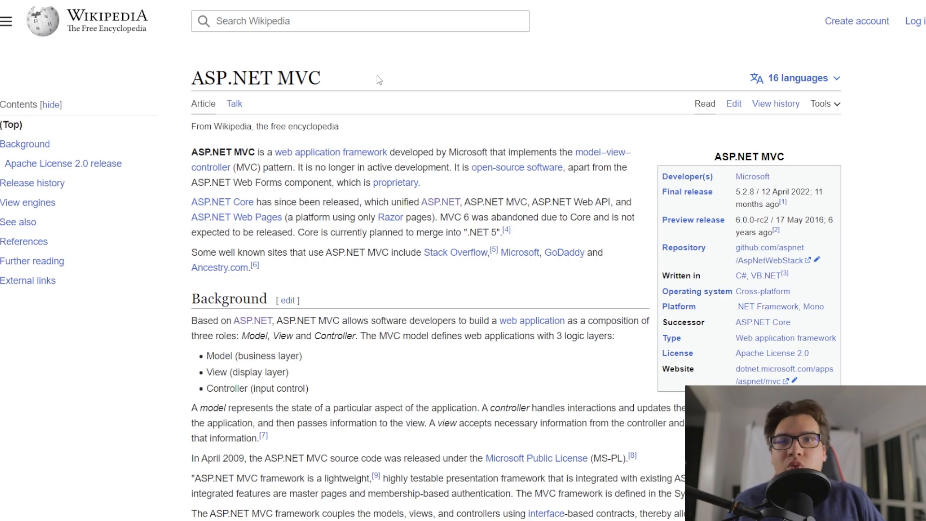
pyautogui.moveTo(295, 53)
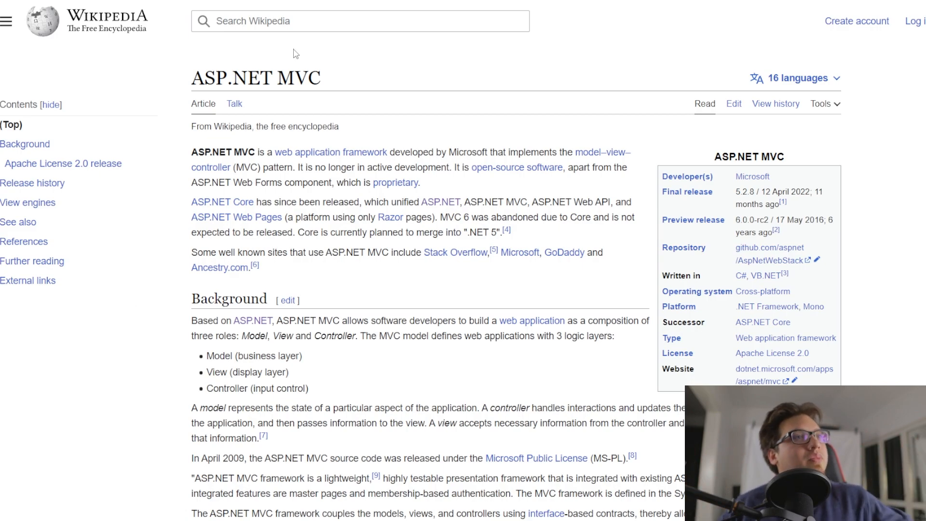
pyautogui.moveTo(303, 95)
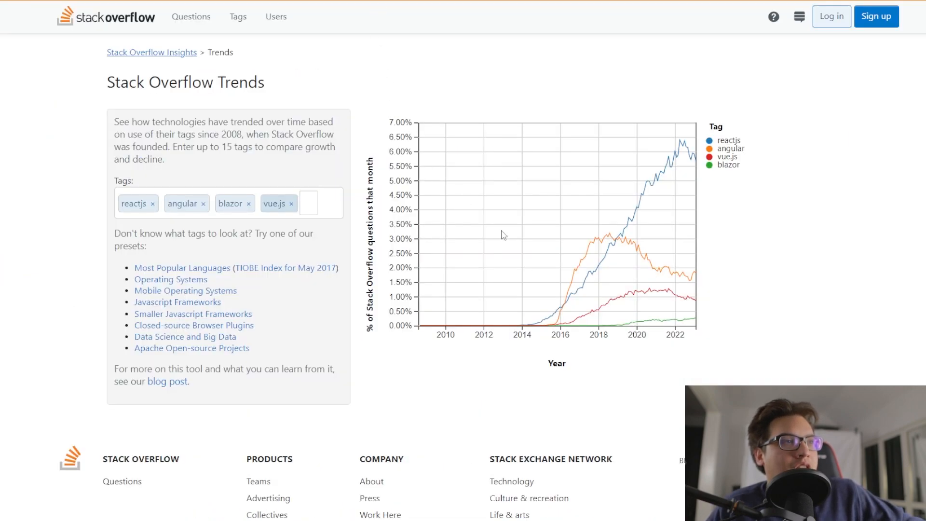
pyautogui.moveTo(616, 414)
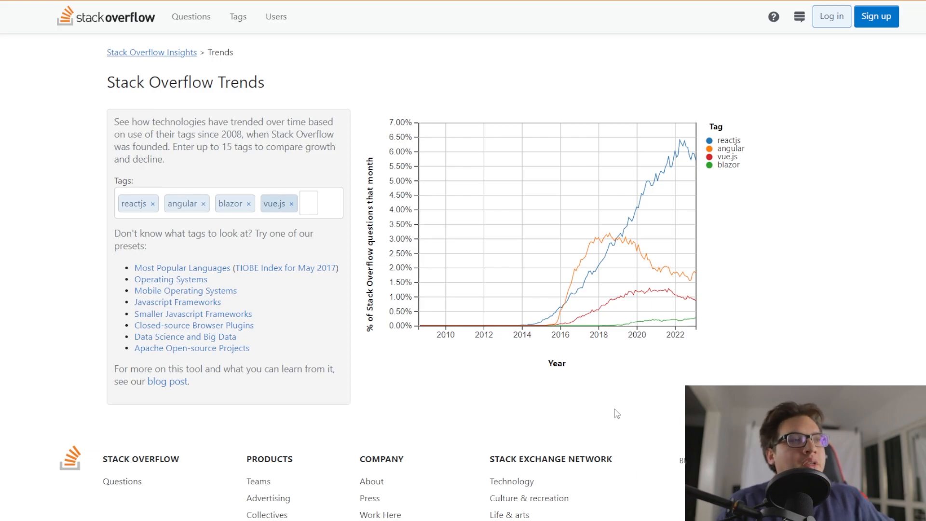
pyautogui.moveTo(692, 221)
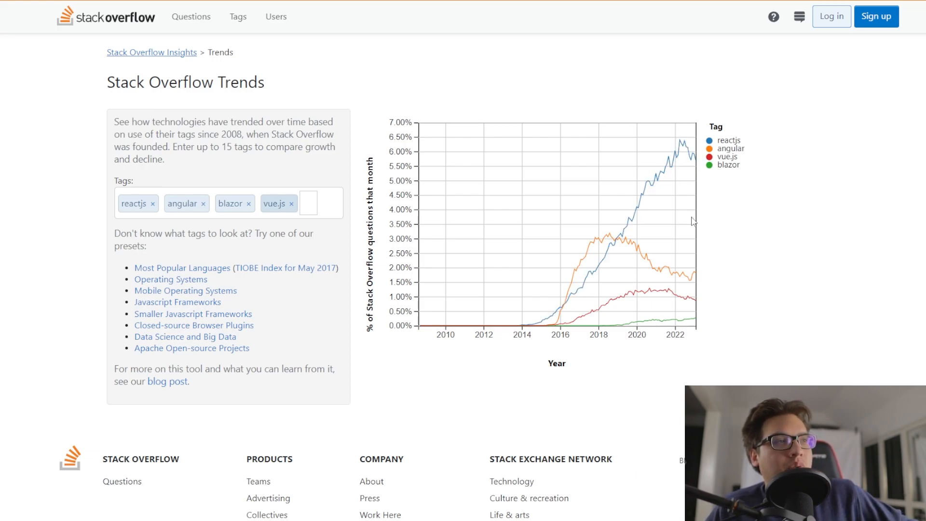
pyautogui.moveTo(690, 270)
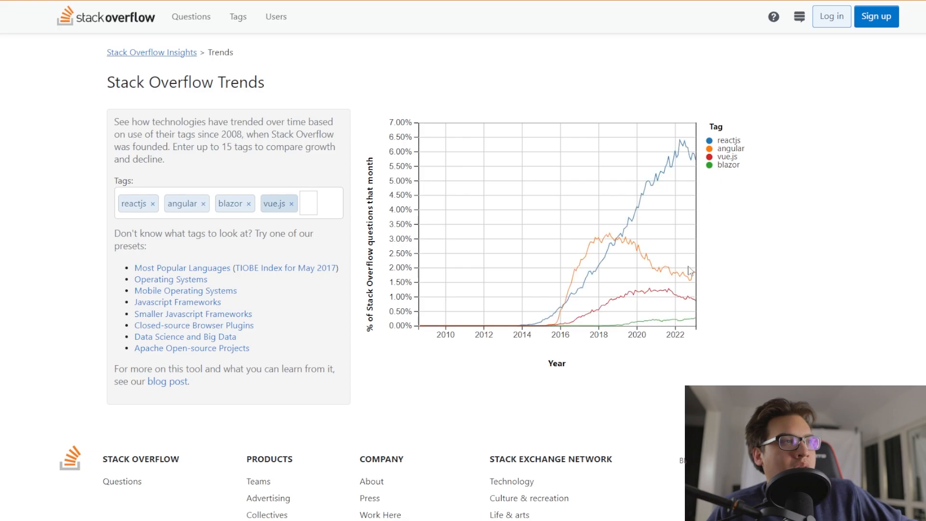
pyautogui.moveTo(642, 322)
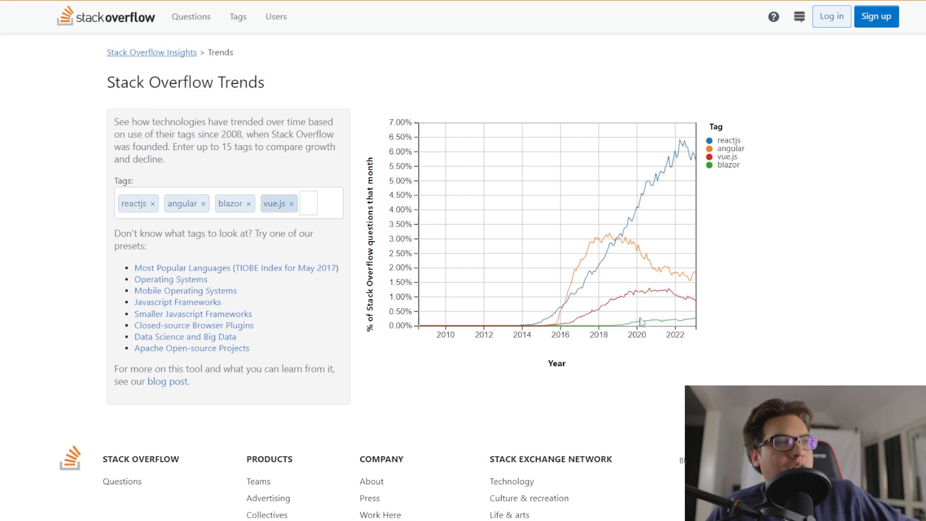
pyautogui.moveTo(741, 345)
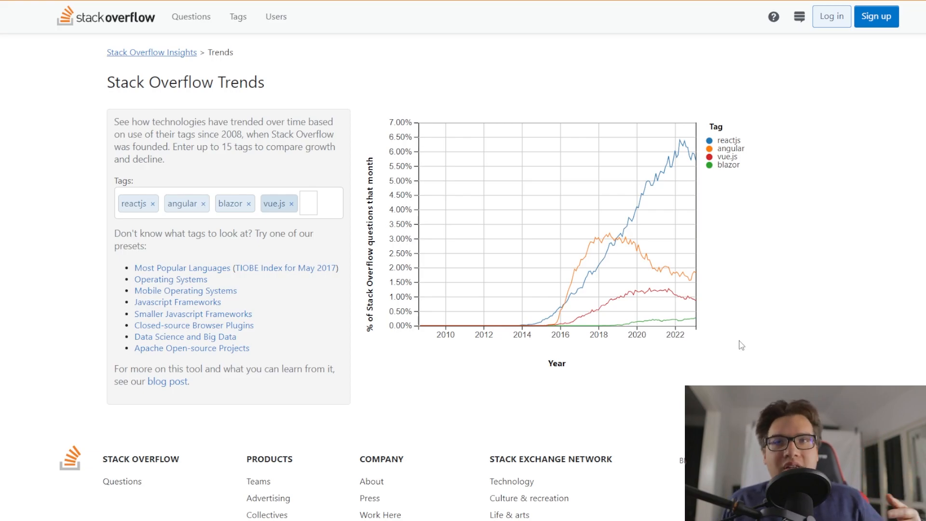
pyautogui.moveTo(505, 289)
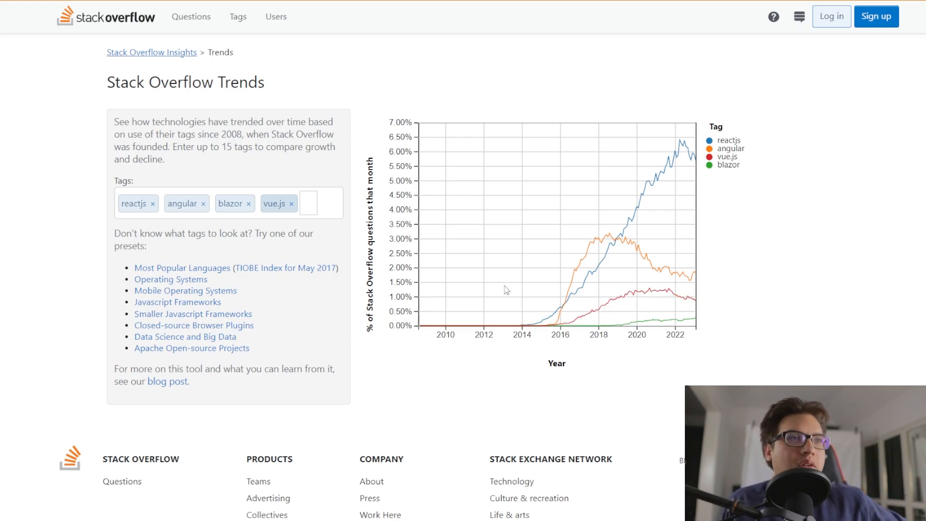
pyautogui.moveTo(684, 322)
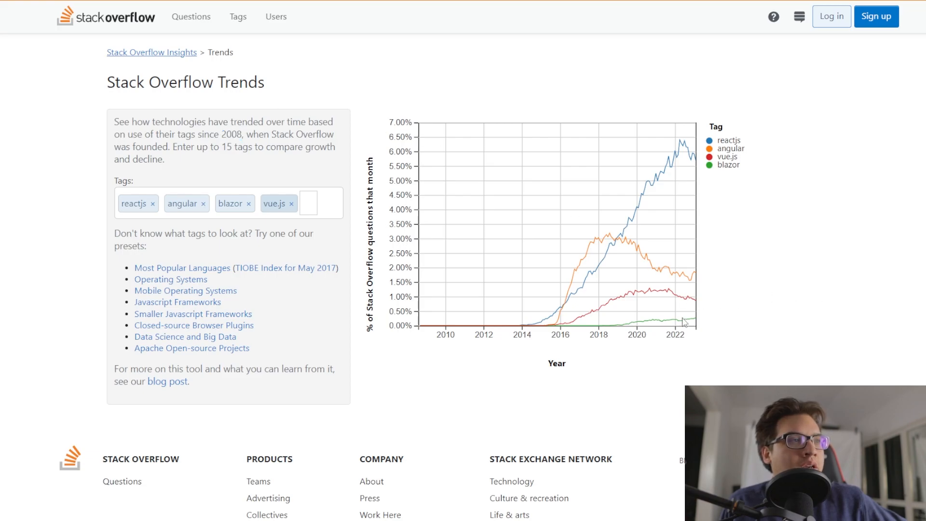
pyautogui.moveTo(638, 341)
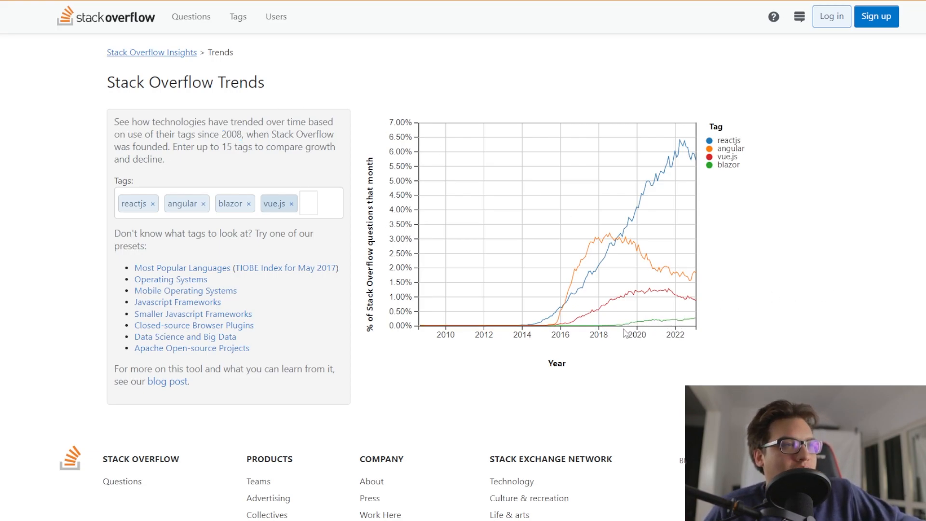
pyautogui.moveTo(660, 325)
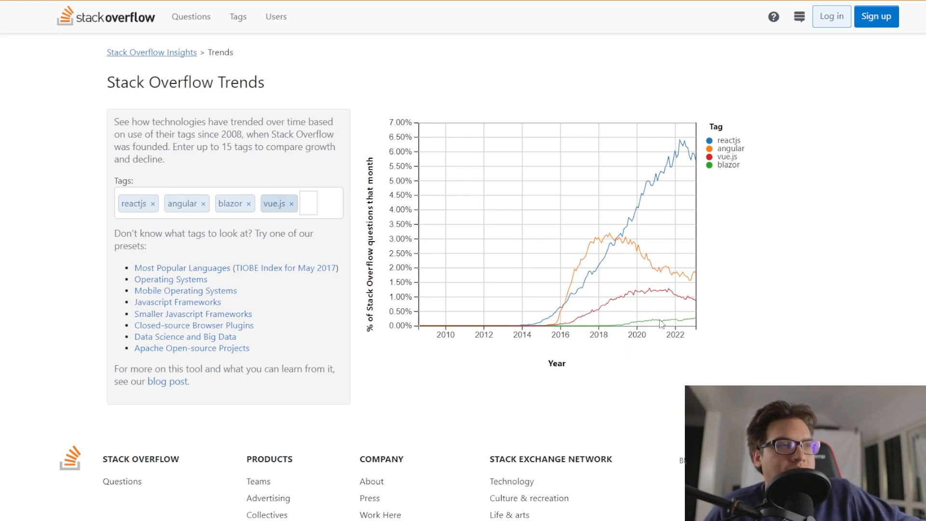
pyautogui.moveTo(555, 294)
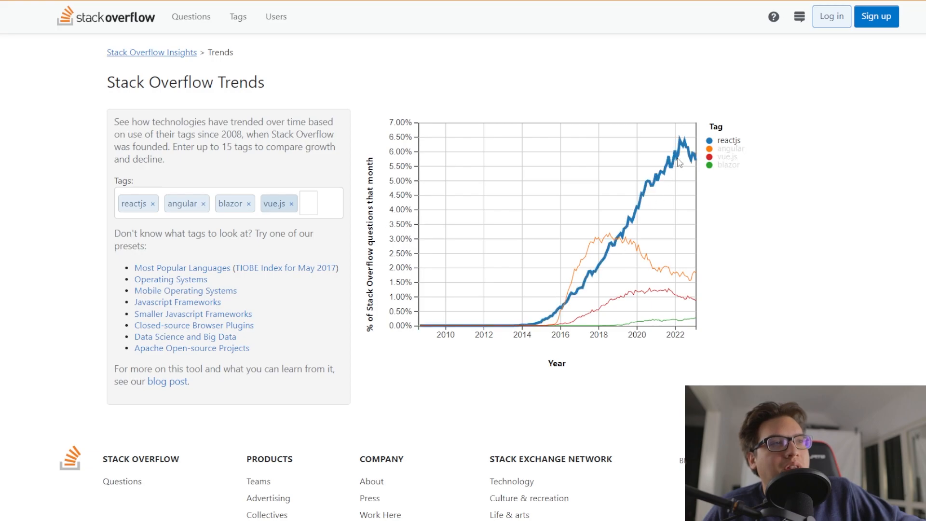
pyautogui.moveTo(612, 168)
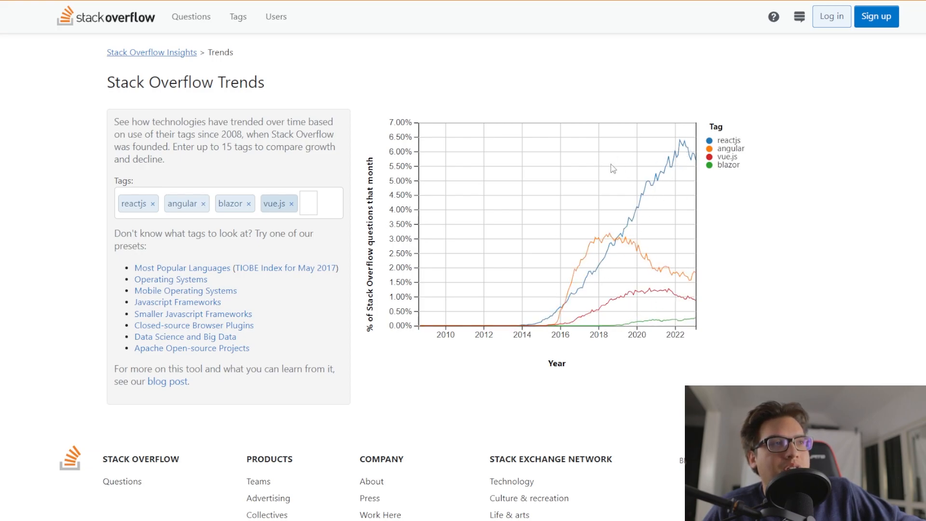
pyautogui.moveTo(664, 162)
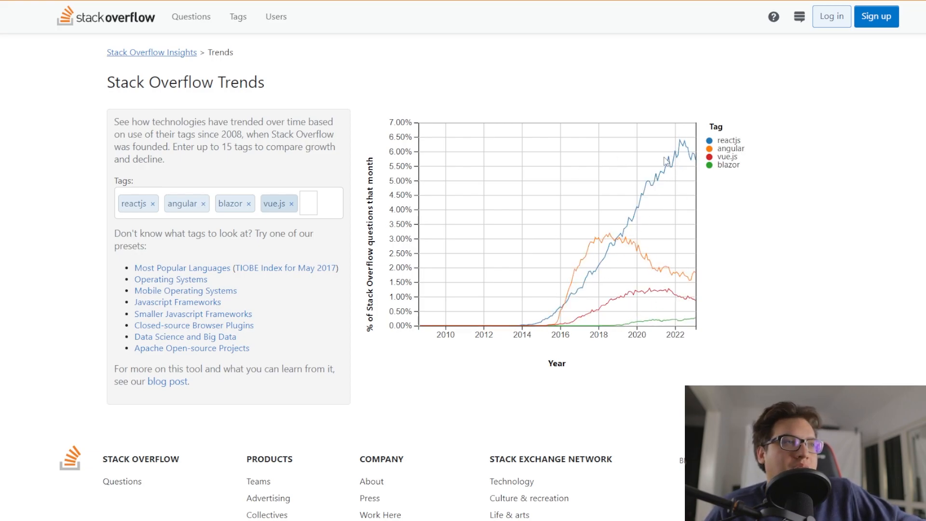
pyautogui.moveTo(623, 320)
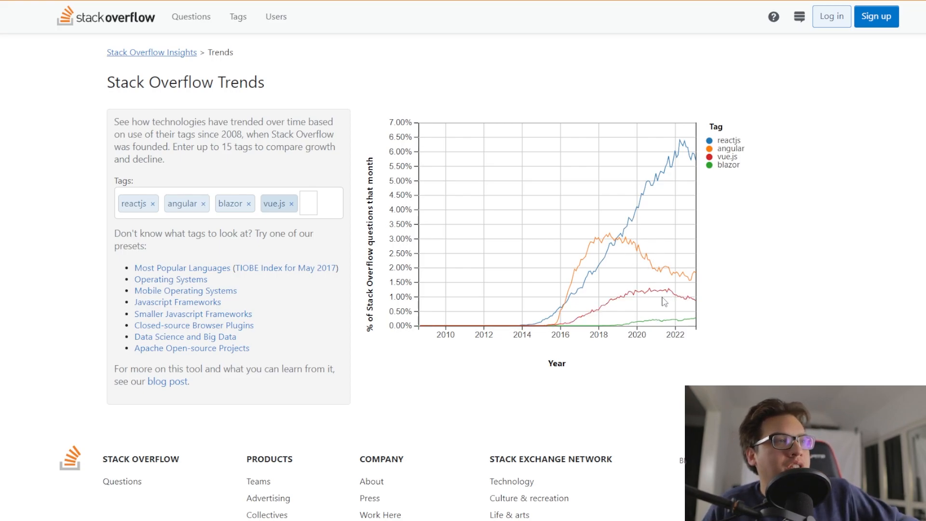
pyautogui.moveTo(654, 275)
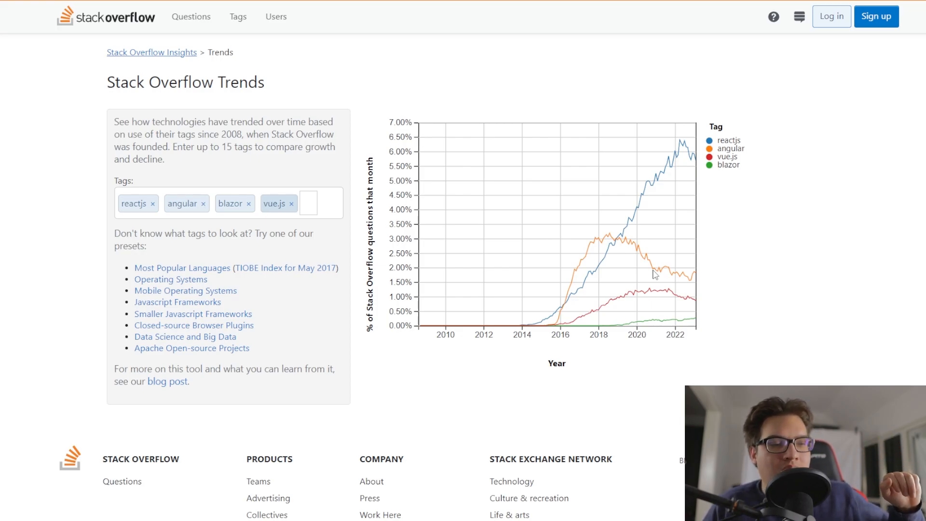
pyautogui.moveTo(626, 248)
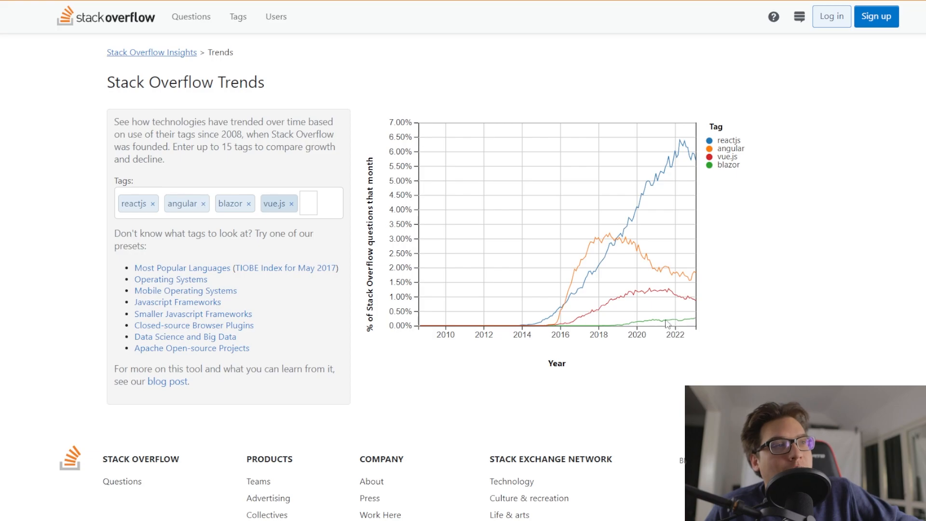
pyautogui.moveTo(555, 317)
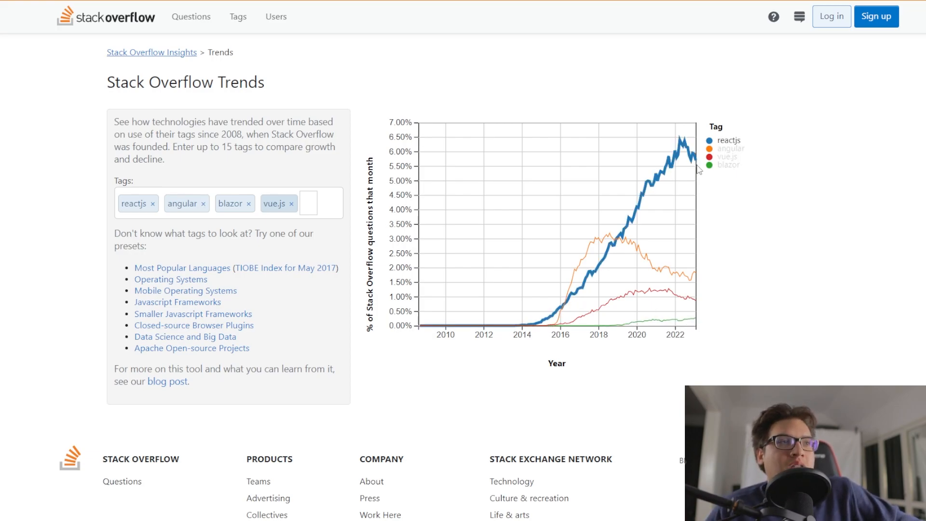
pyautogui.moveTo(717, 196)
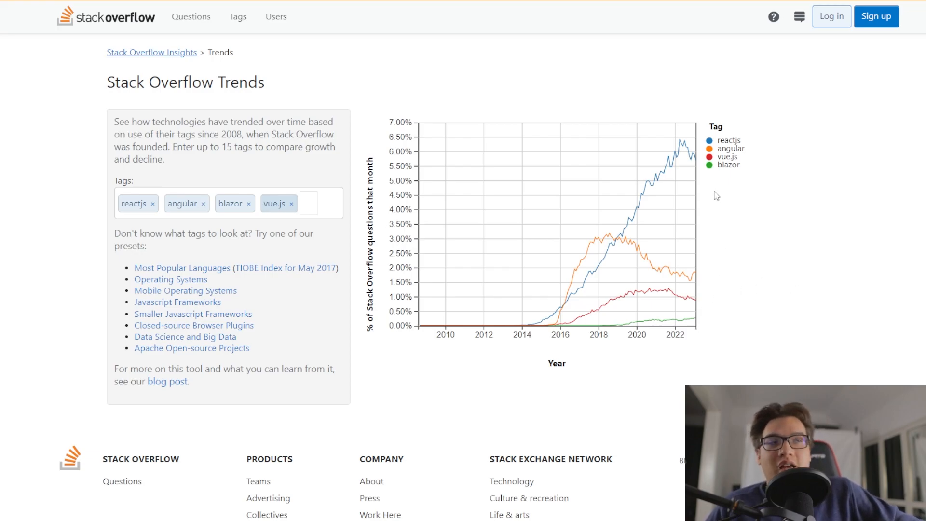
pyautogui.moveTo(735, 366)
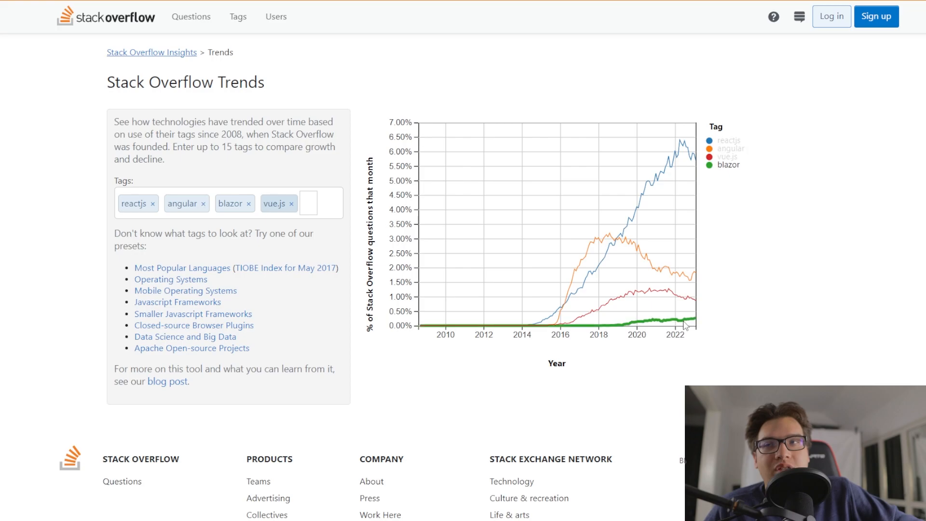
pyautogui.moveTo(787, 345)
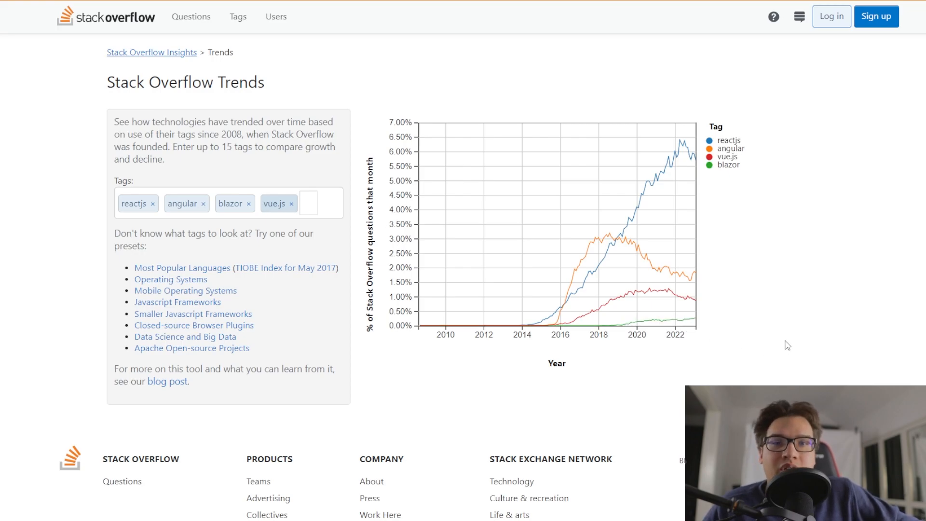
pyautogui.moveTo(751, 346)
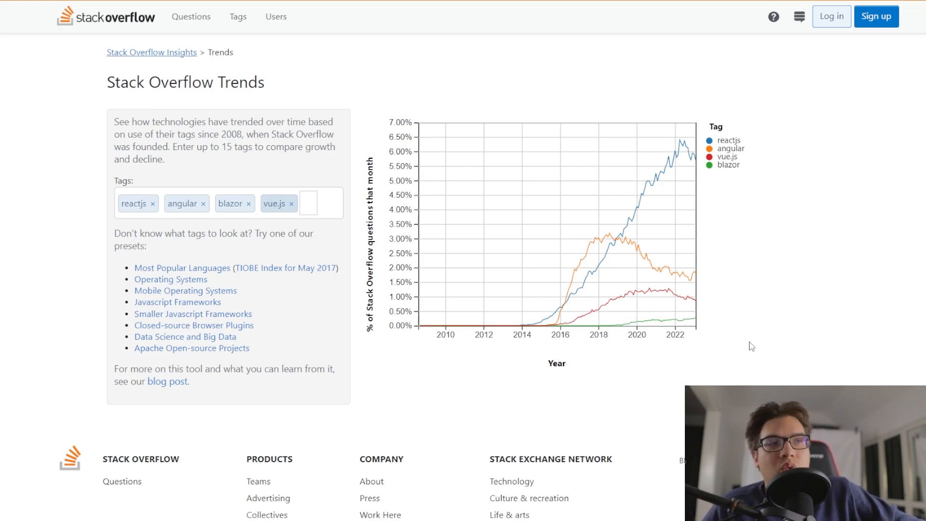
pyautogui.moveTo(781, 327)
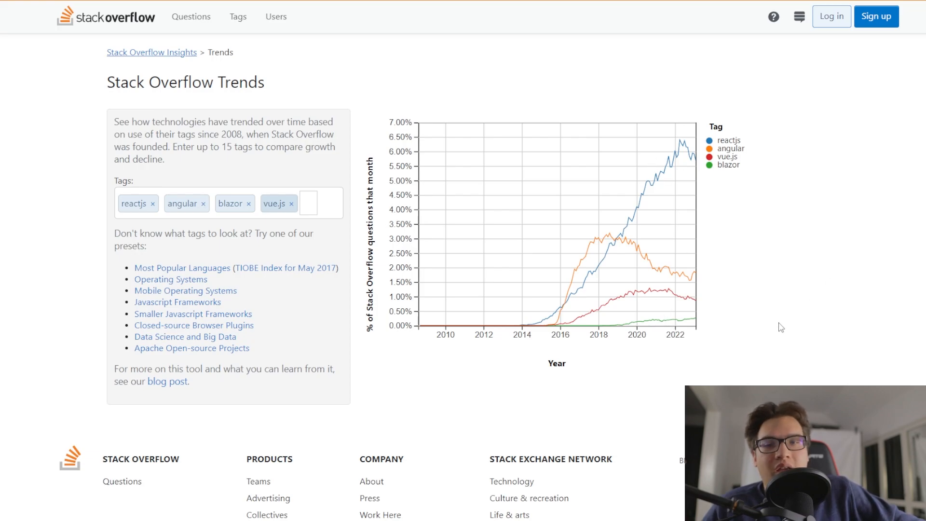
pyautogui.moveTo(778, 340)
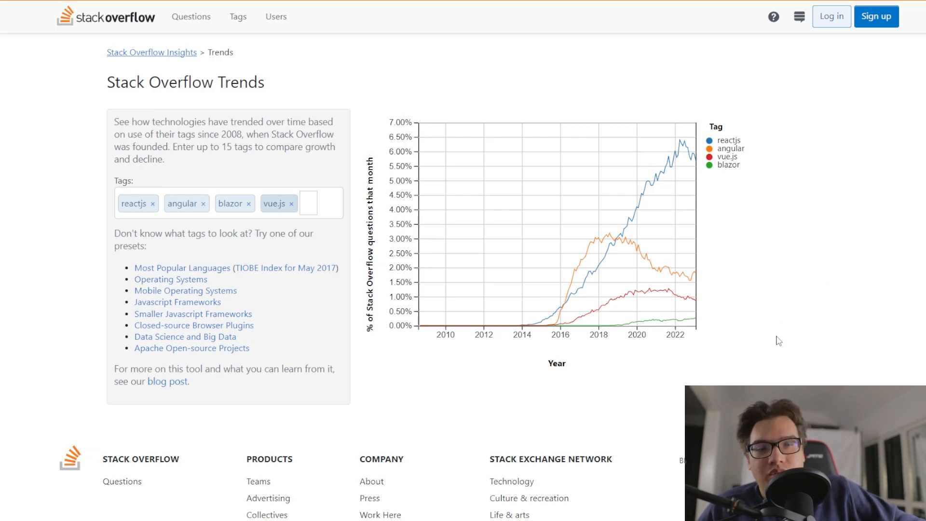
pyautogui.moveTo(775, 344)
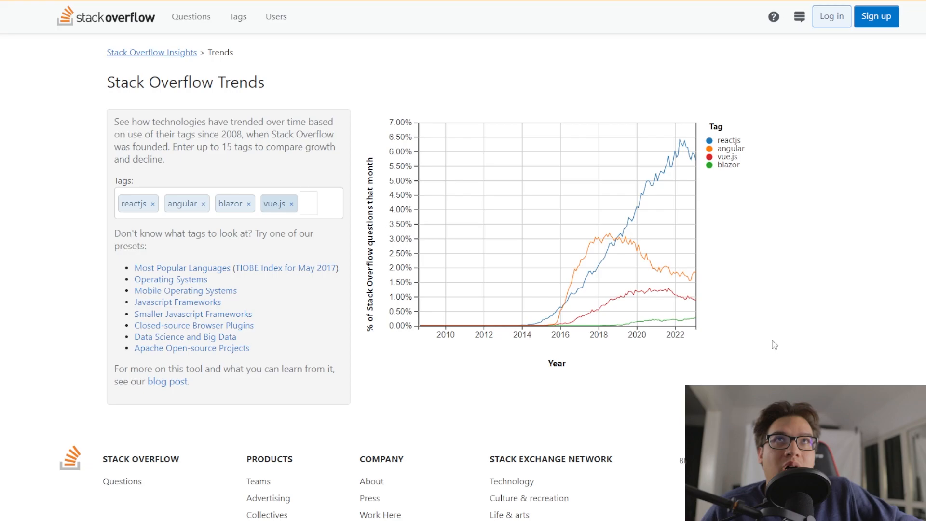
pyautogui.moveTo(675, 324)
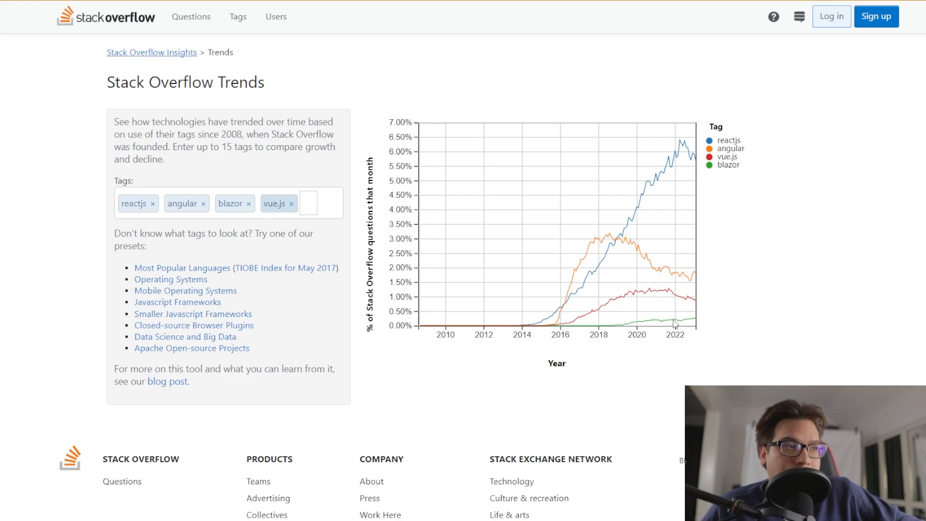
pyautogui.moveTo(740, 324)
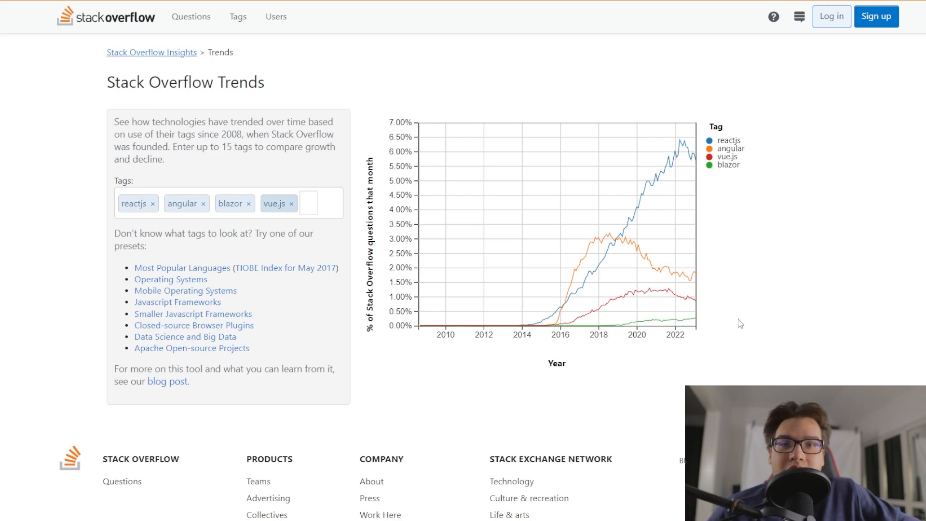
pyautogui.moveTo(754, 325)
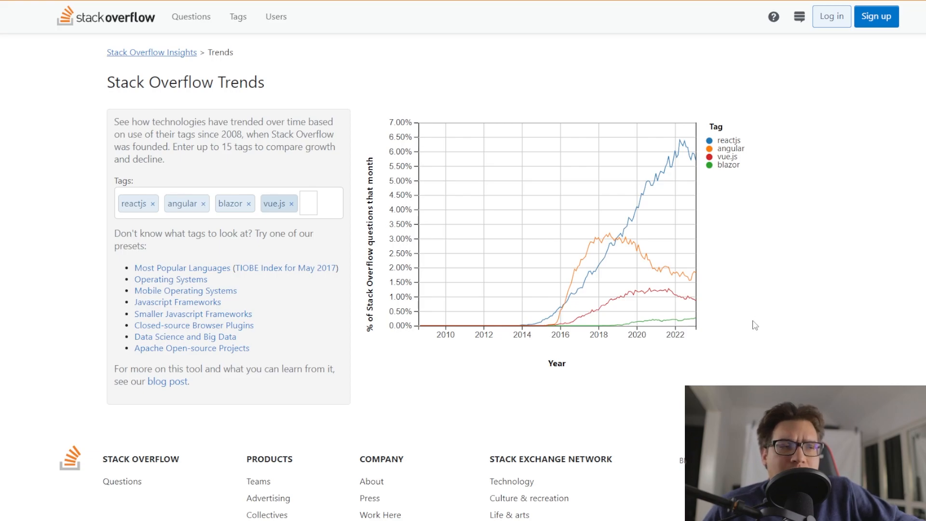
pyautogui.moveTo(743, 327)
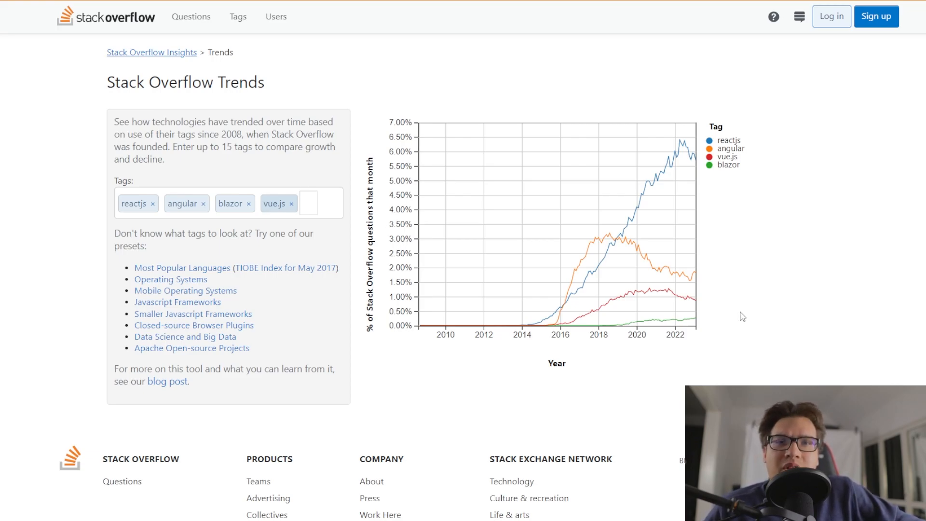
pyautogui.moveTo(696, 322)
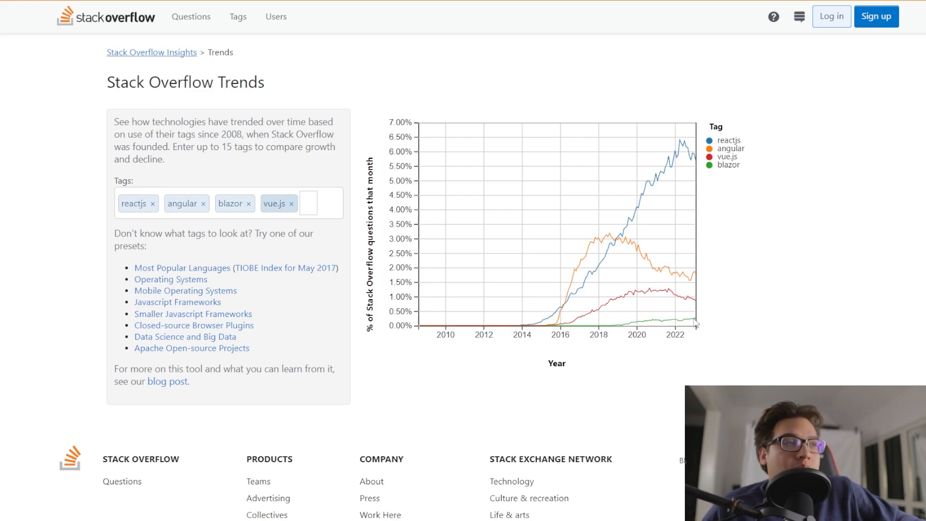
pyautogui.moveTo(744, 336)
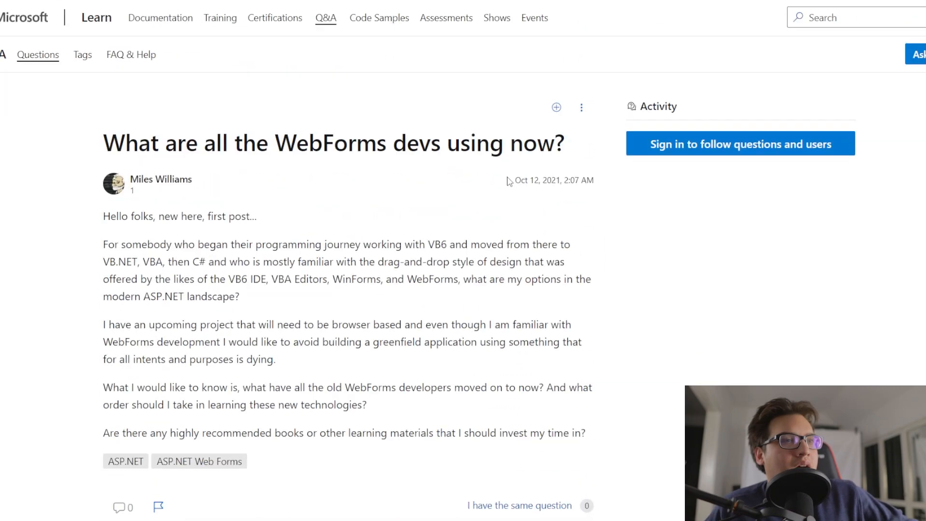
pyautogui.moveTo(483, 259)
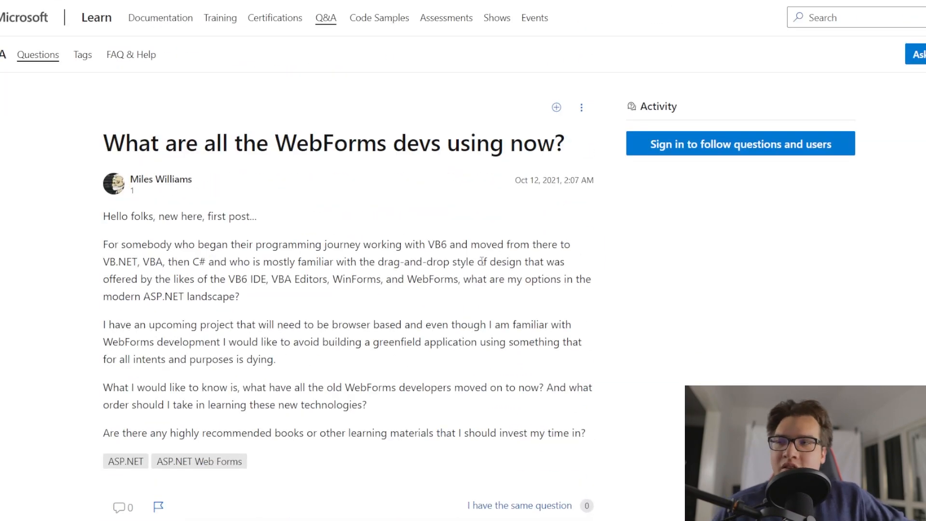
pyautogui.moveTo(606, 331)
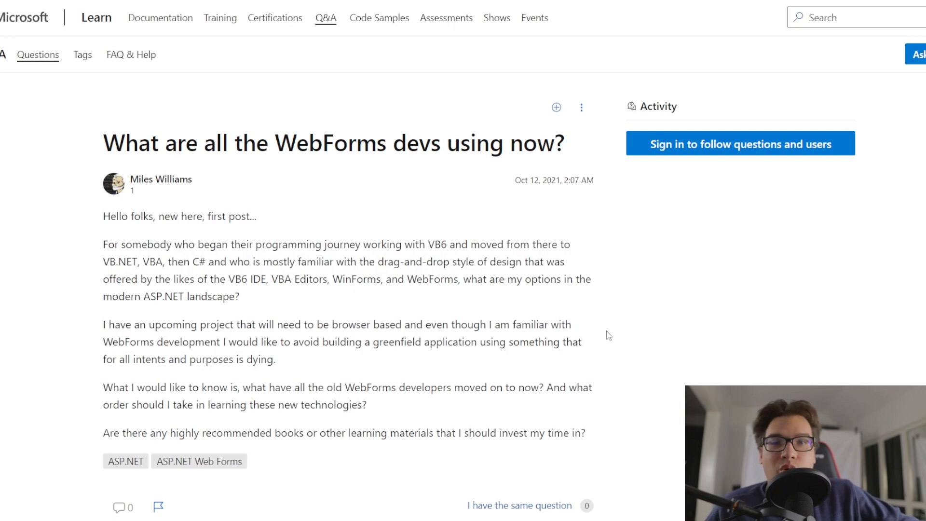
pyautogui.moveTo(560, 372)
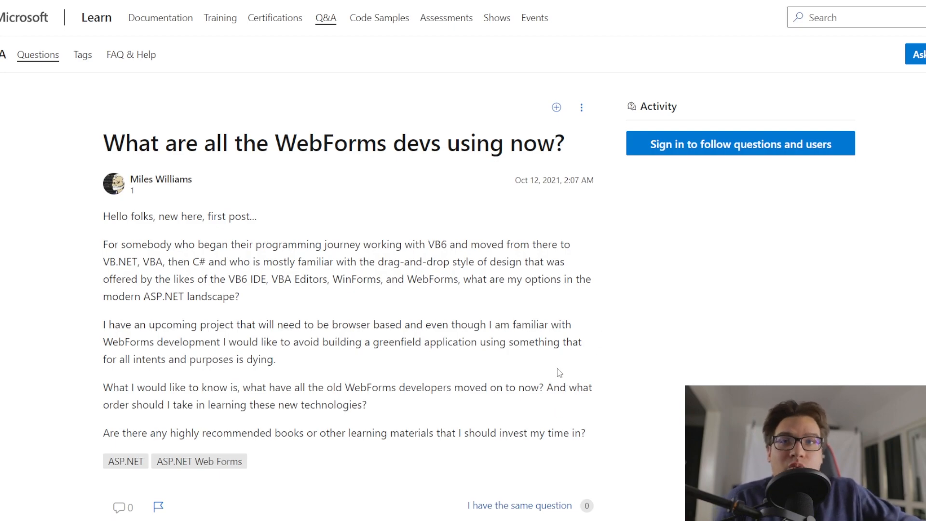
pyautogui.moveTo(538, 360)
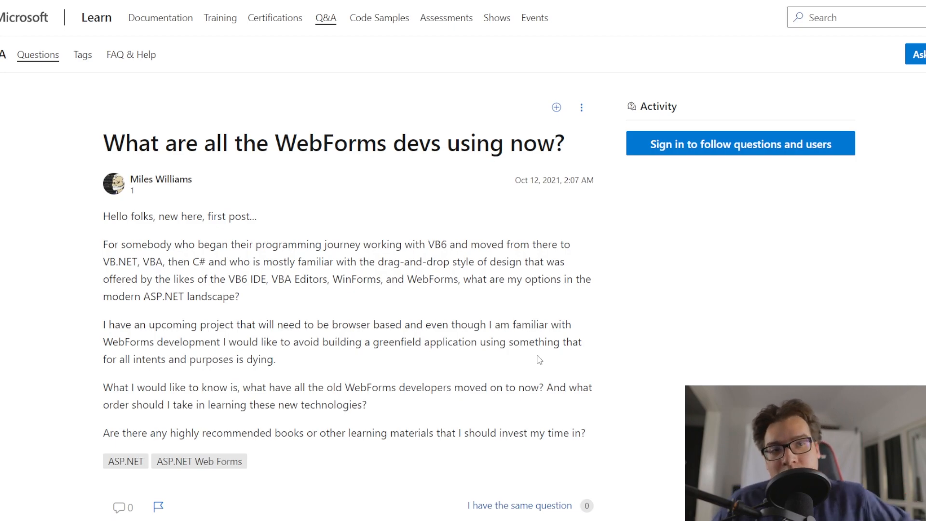
pyautogui.moveTo(512, 186)
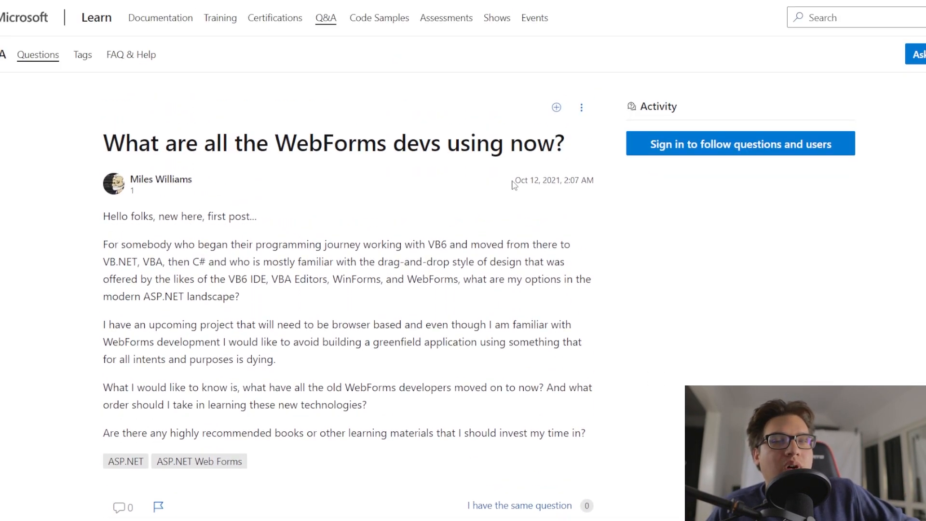
# Drag across the title of the 'What are all the WebForms devs using now?' question
pyautogui.moveTo(103, 143); pyautogui.dragTo(278, 143)
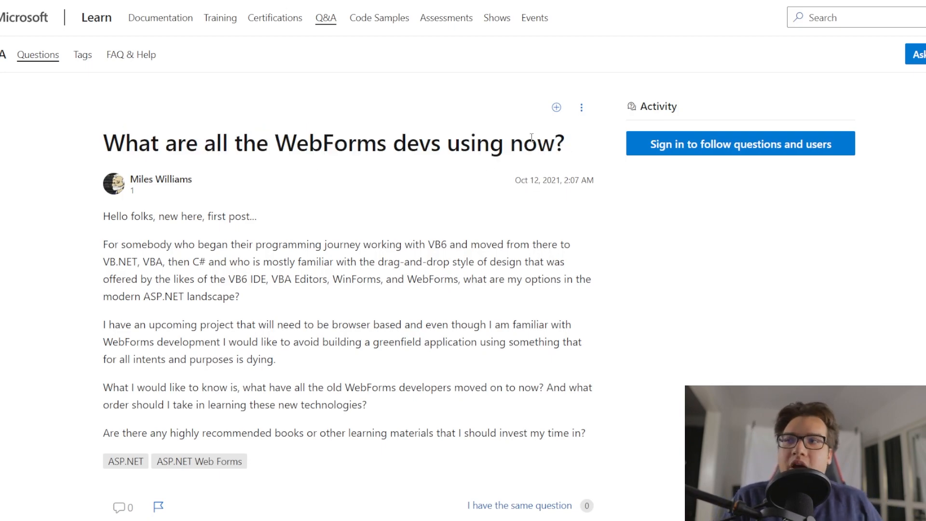
pyautogui.scroll(-3)
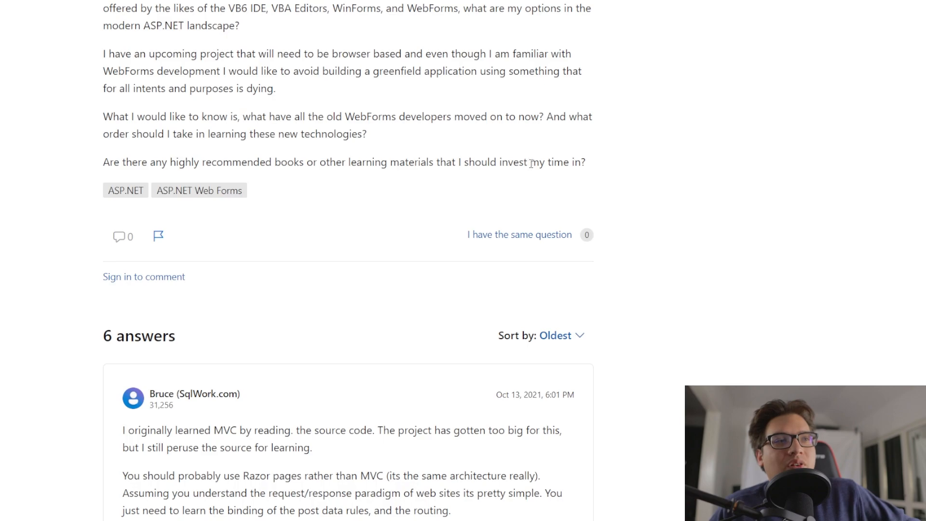
pyautogui.scroll(3)
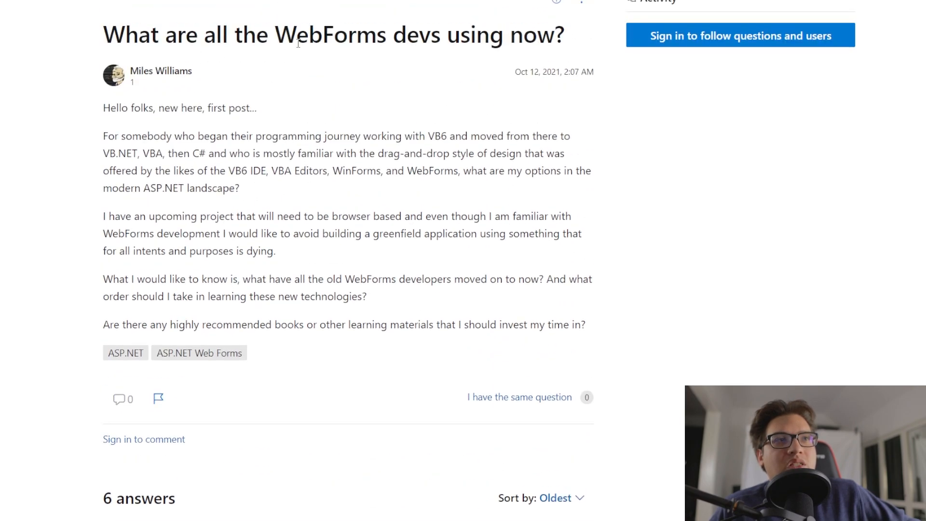
pyautogui.moveTo(396, 53)
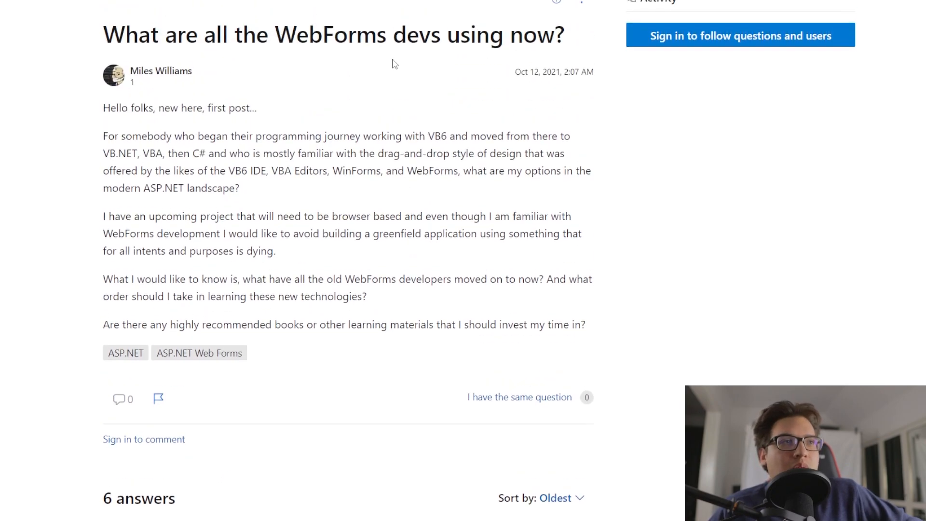
pyautogui.scroll(-3)
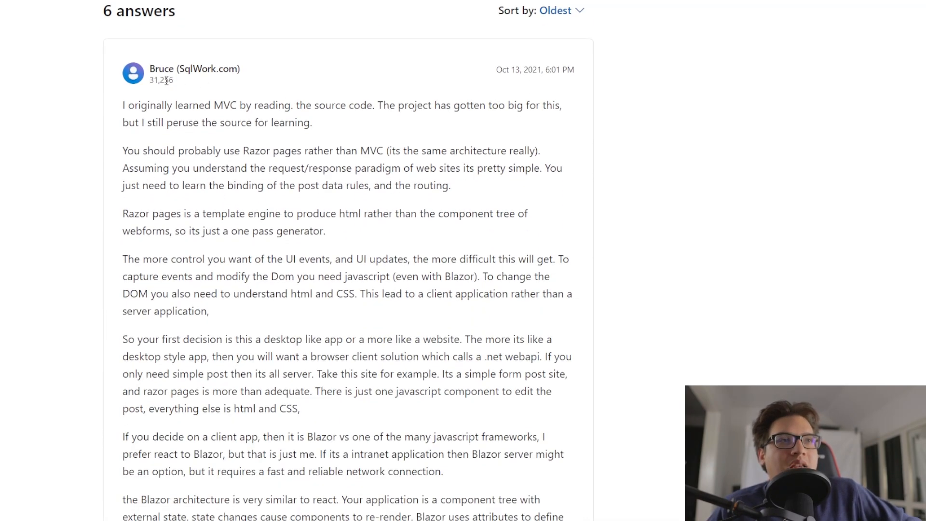
pyautogui.moveTo(262, 252)
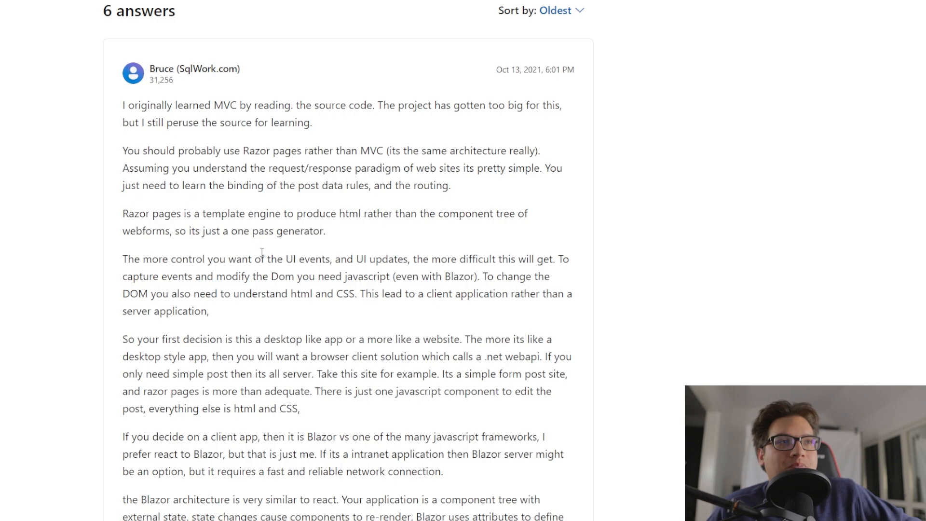
pyautogui.scroll(3)
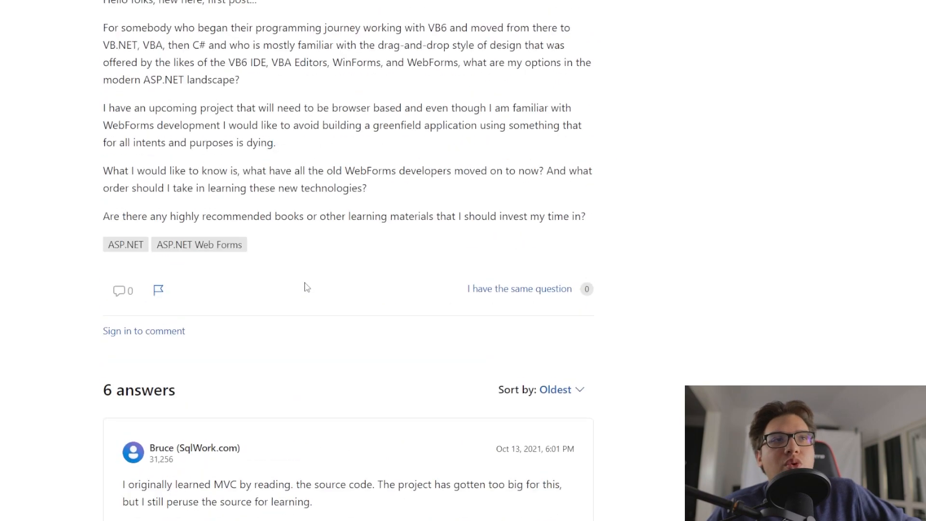
pyautogui.scroll(3)
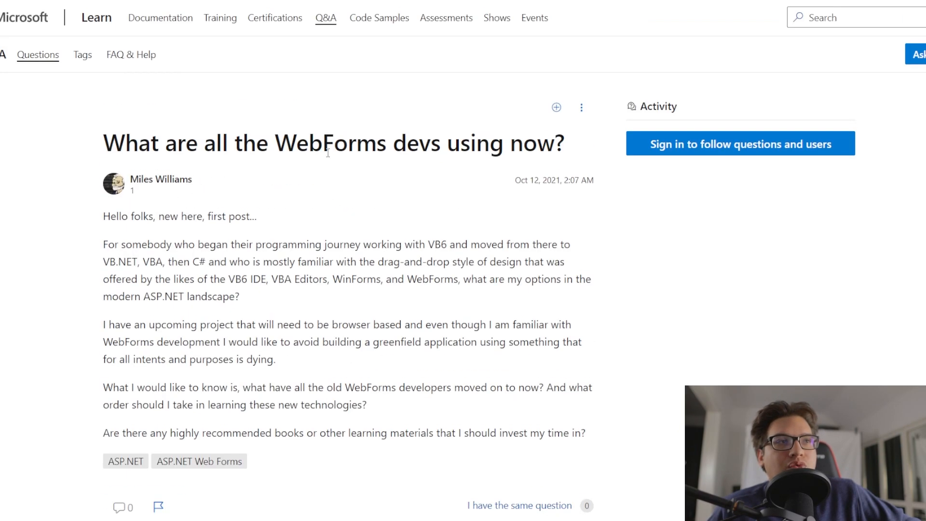
pyautogui.doubleClick(331, 143)
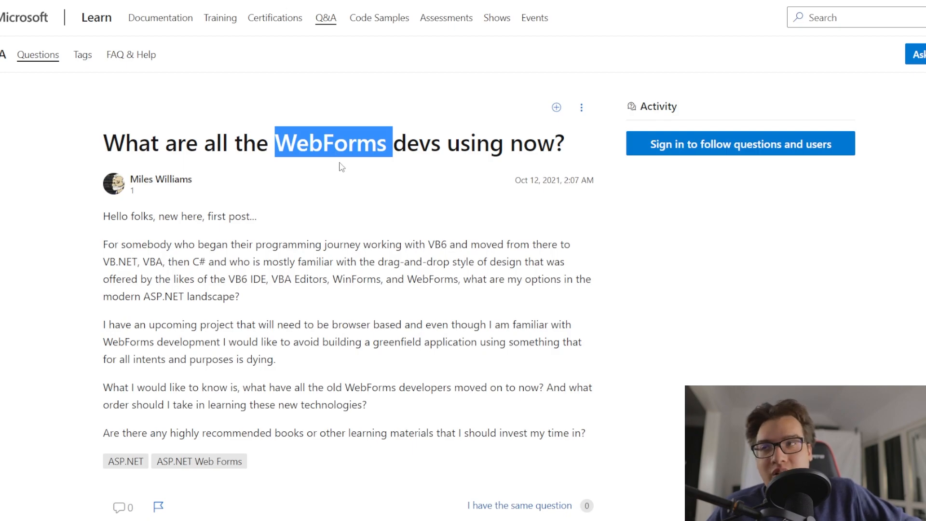
pyautogui.moveTo(396, 428)
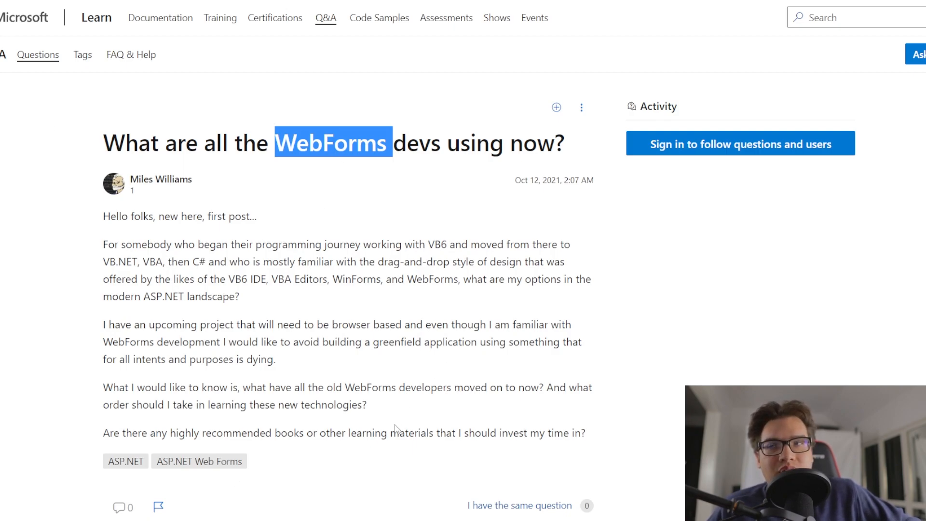
pyautogui.scroll(-3)
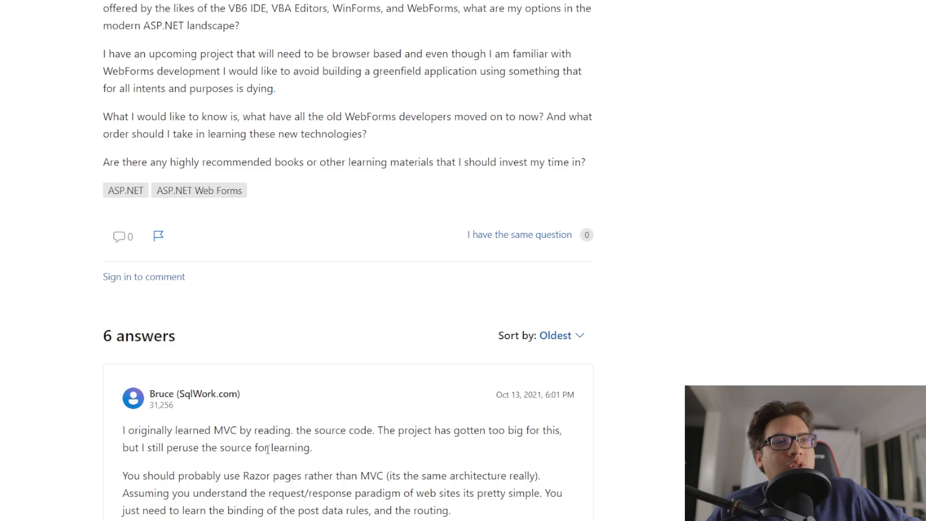
pyautogui.scroll(-3)
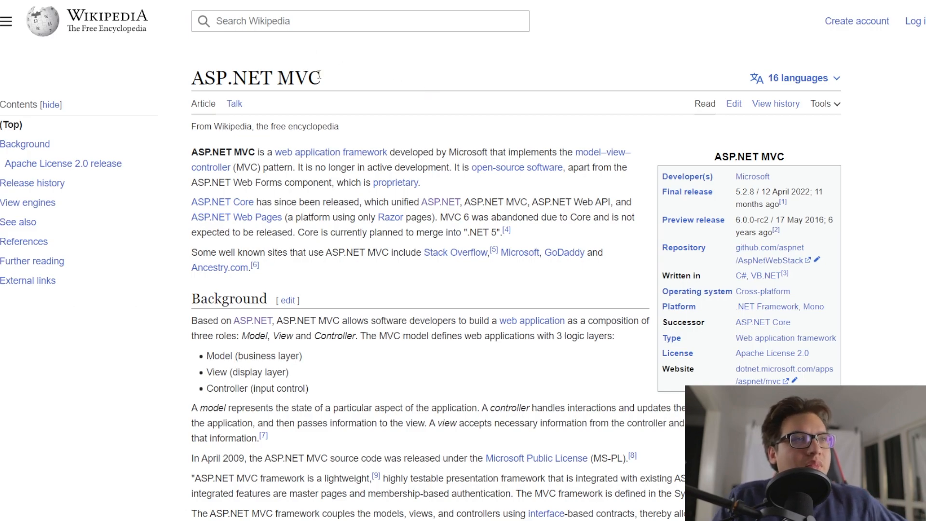
pyautogui.moveTo(411, 246)
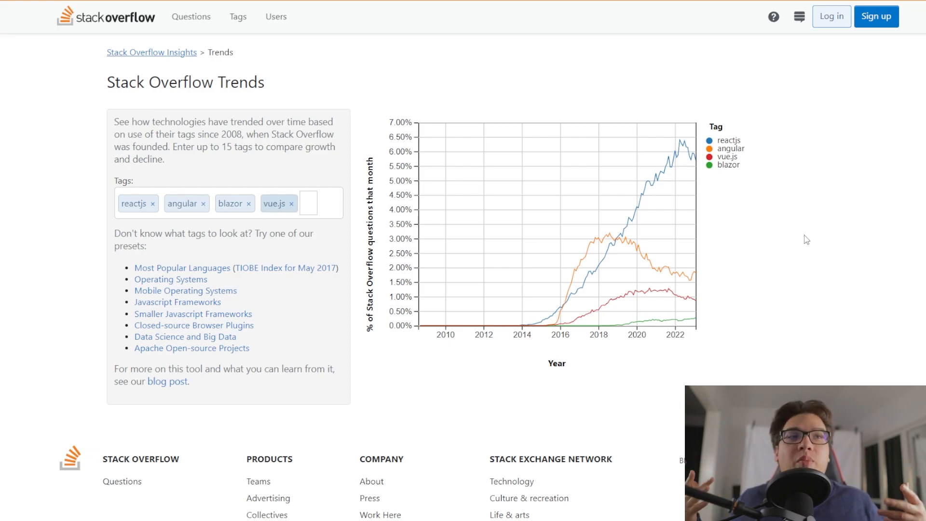
pyautogui.moveTo(698, 359)
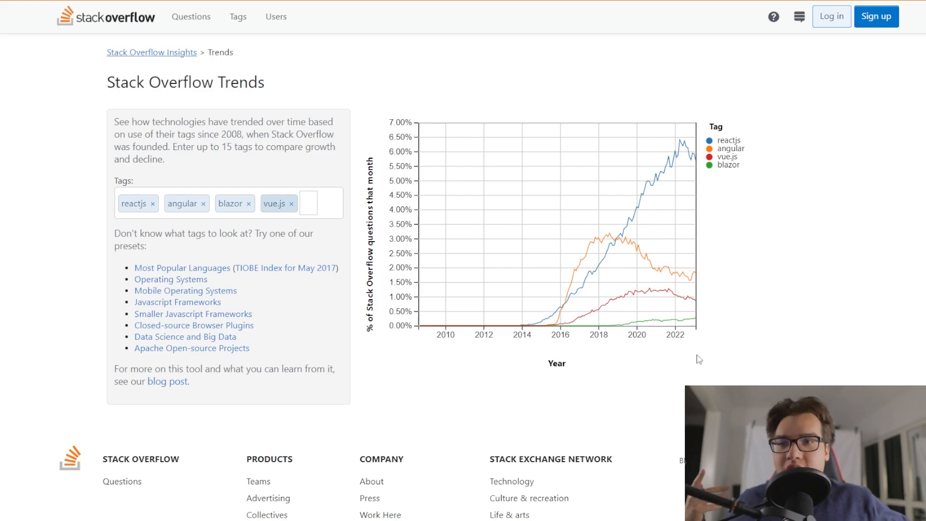
pyautogui.moveTo(750, 383)
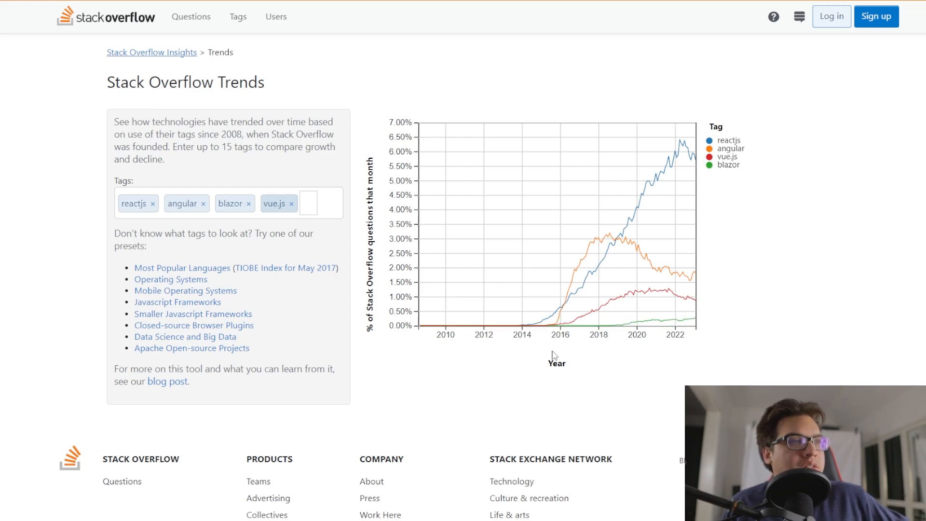
pyautogui.moveTo(639, 170)
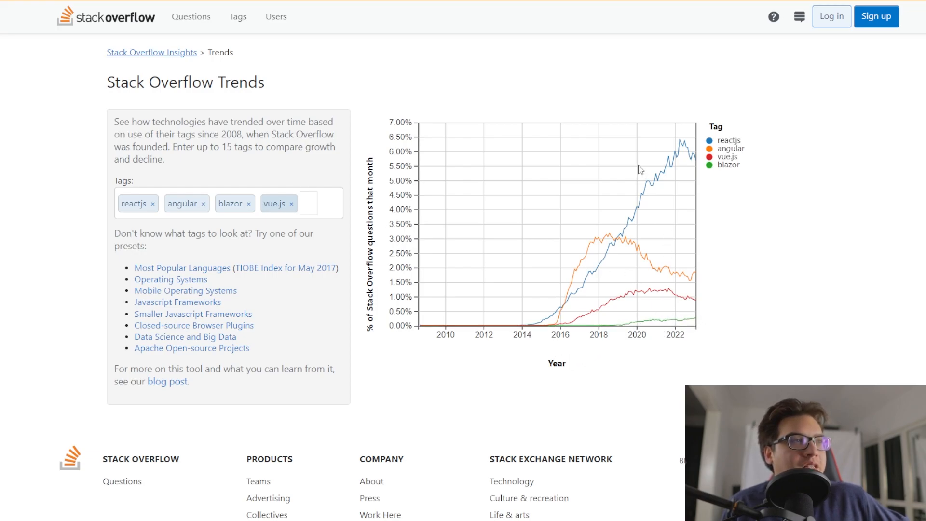
pyautogui.moveTo(675, 325)
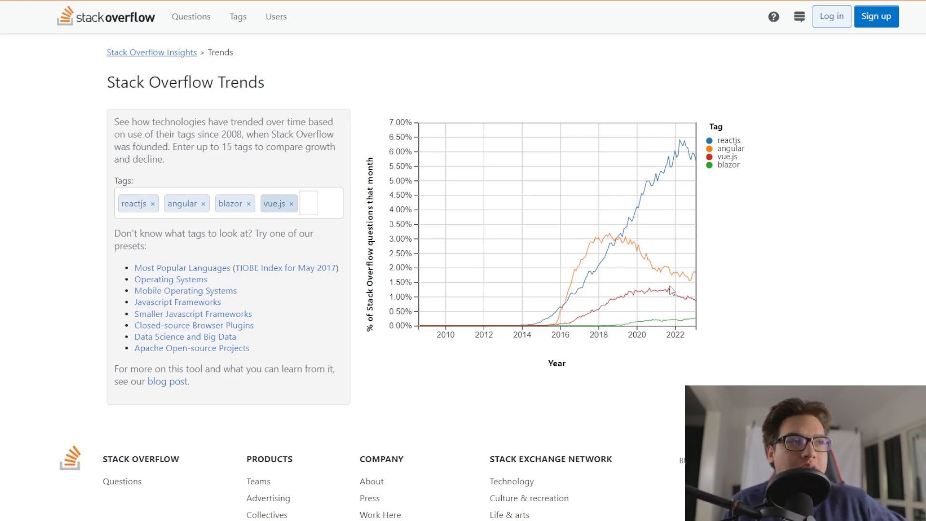
pyautogui.moveTo(673, 183)
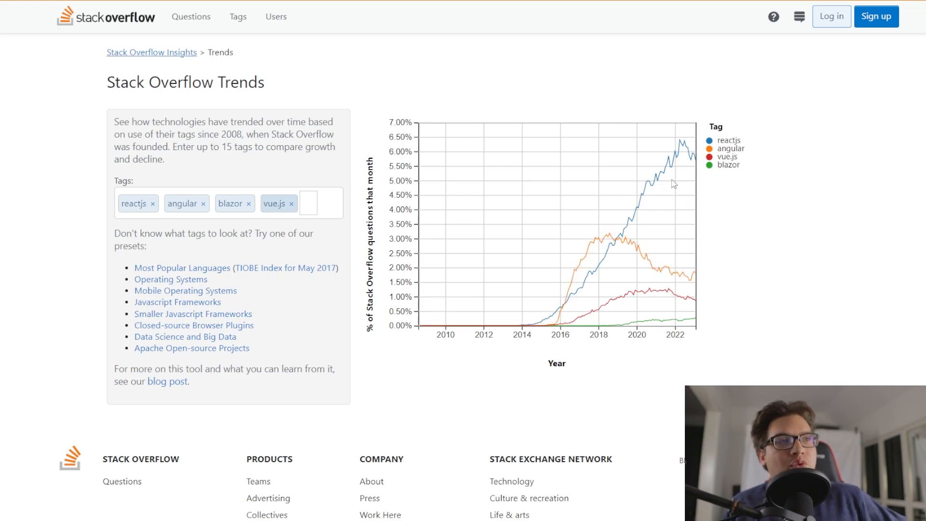
pyautogui.moveTo(612, 218)
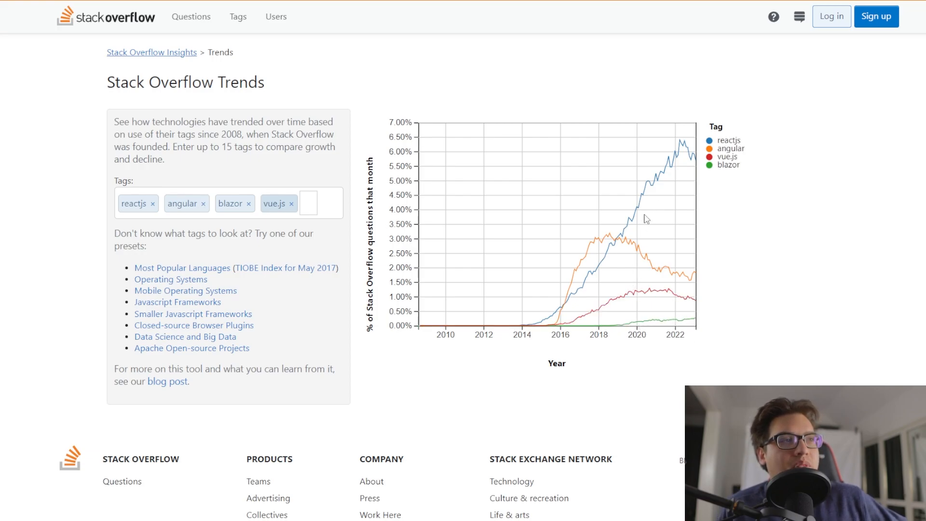
pyautogui.moveTo(688, 343)
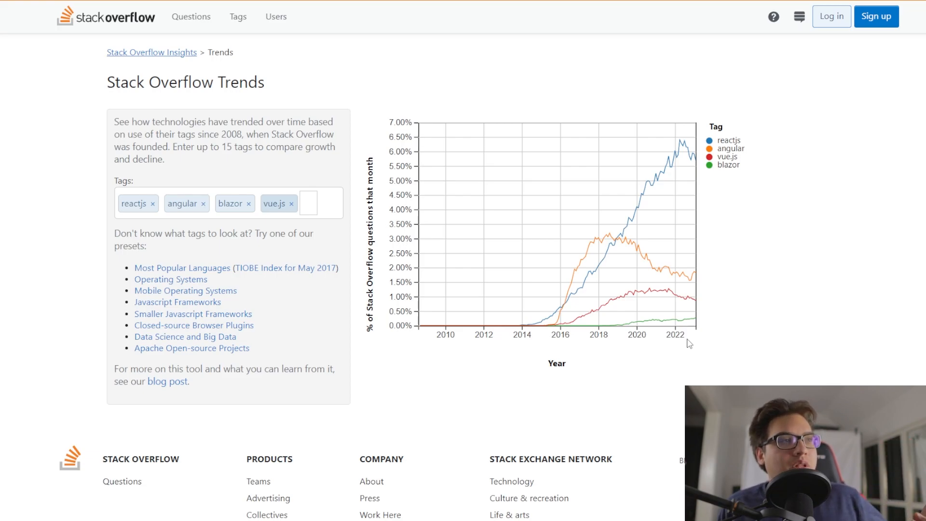
pyautogui.moveTo(628, 222)
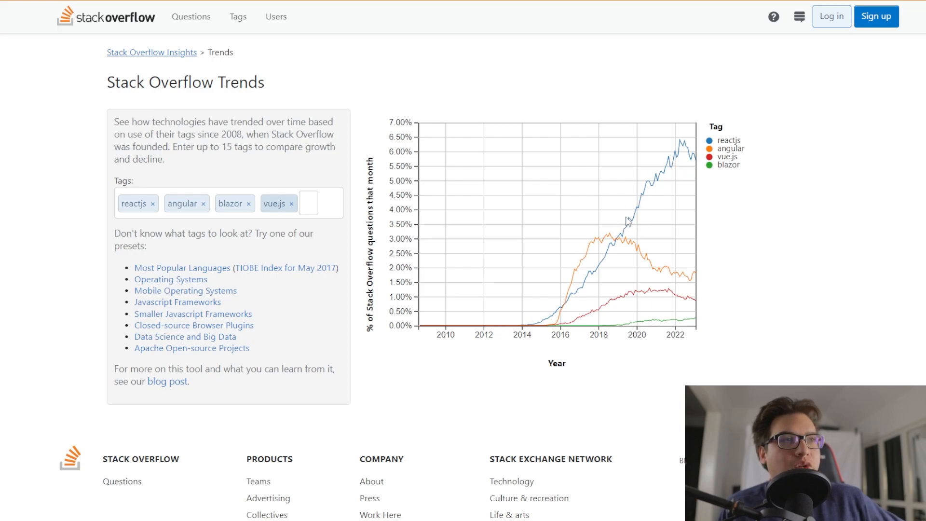
pyautogui.moveTo(653, 194)
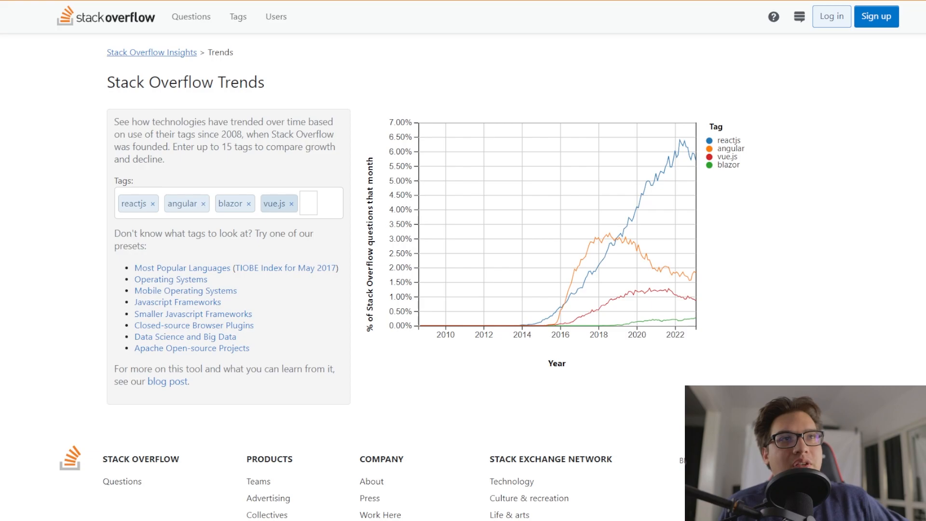
pyautogui.moveTo(879, 224)
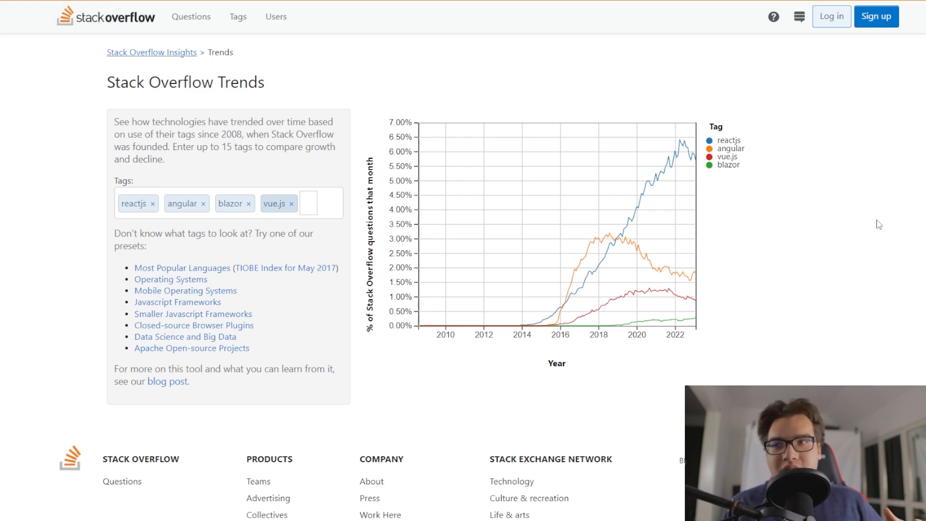